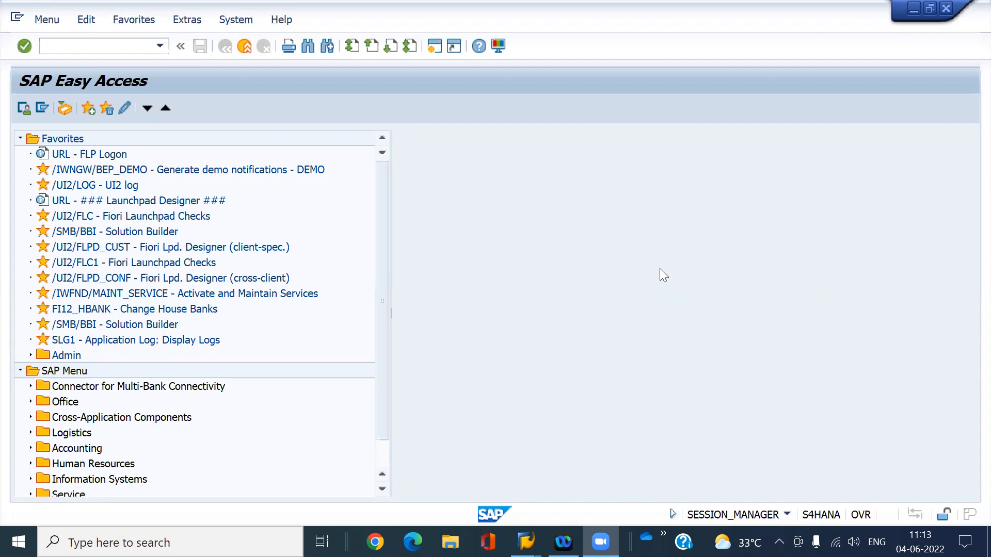
pyautogui.moveTo(110, 38)
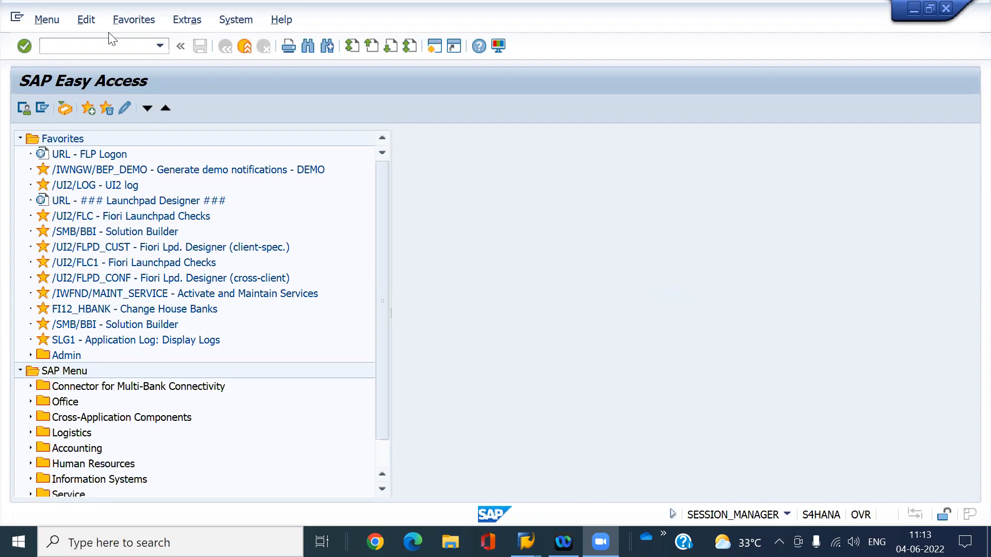
# In VL34, enter plant 7010, delivery date up to 04.08.2022 and switch Test Run off.
pyautogui.click(95, 46)
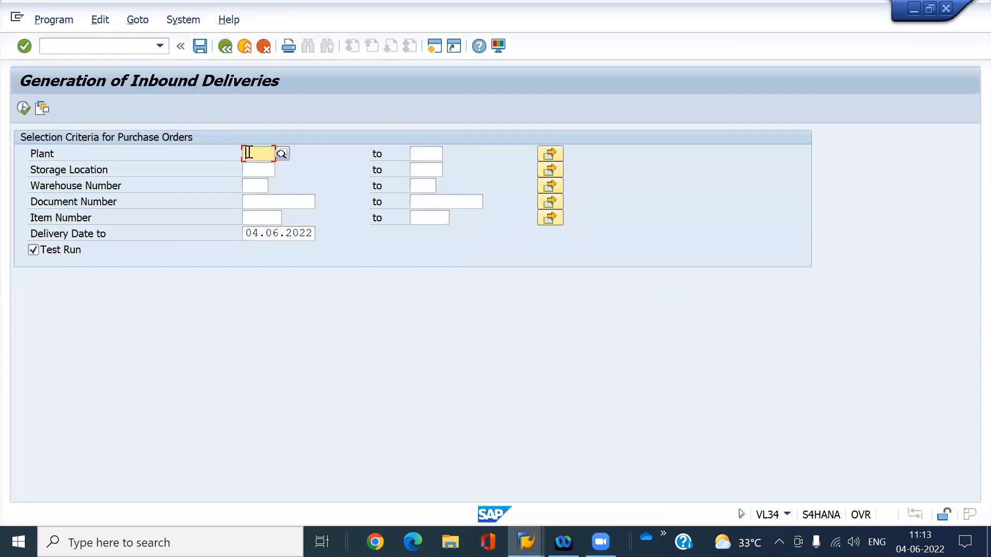
pyautogui.write('70')
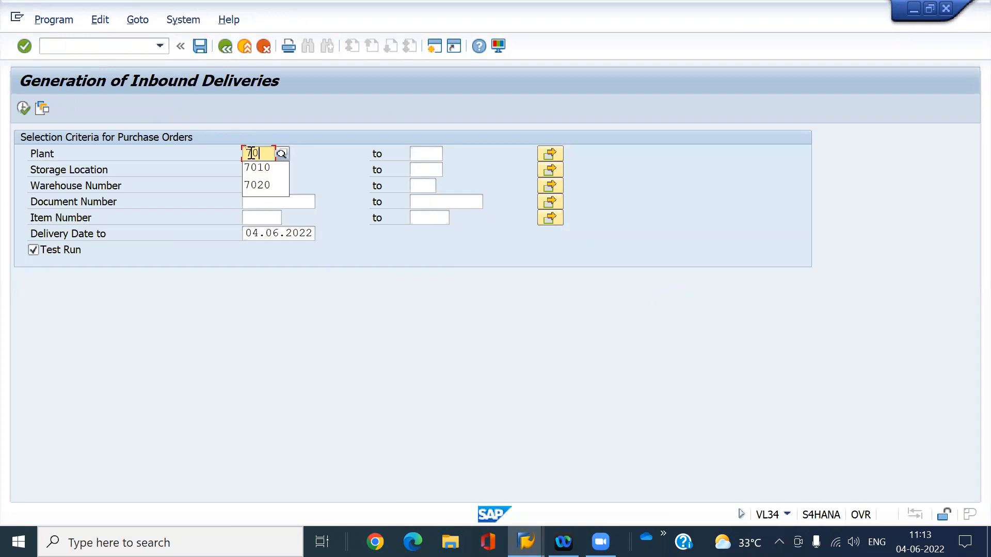
pyautogui.click(257, 167)
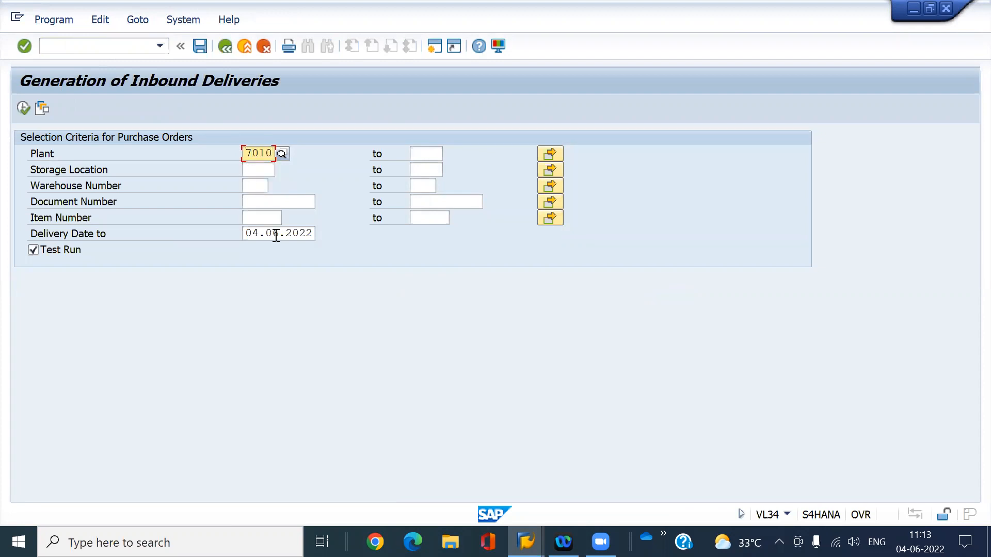
pyautogui.click(277, 234)
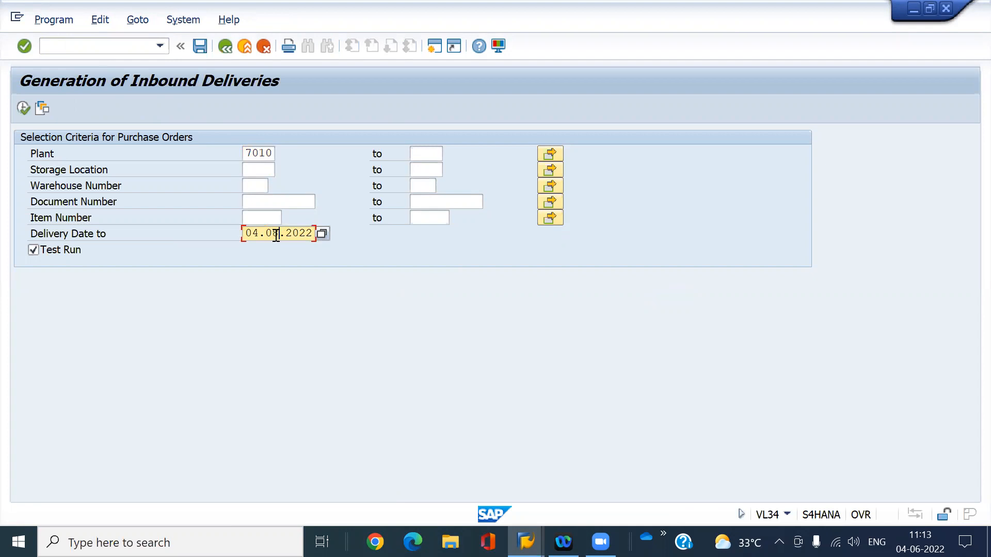
pyautogui.click(33, 250)
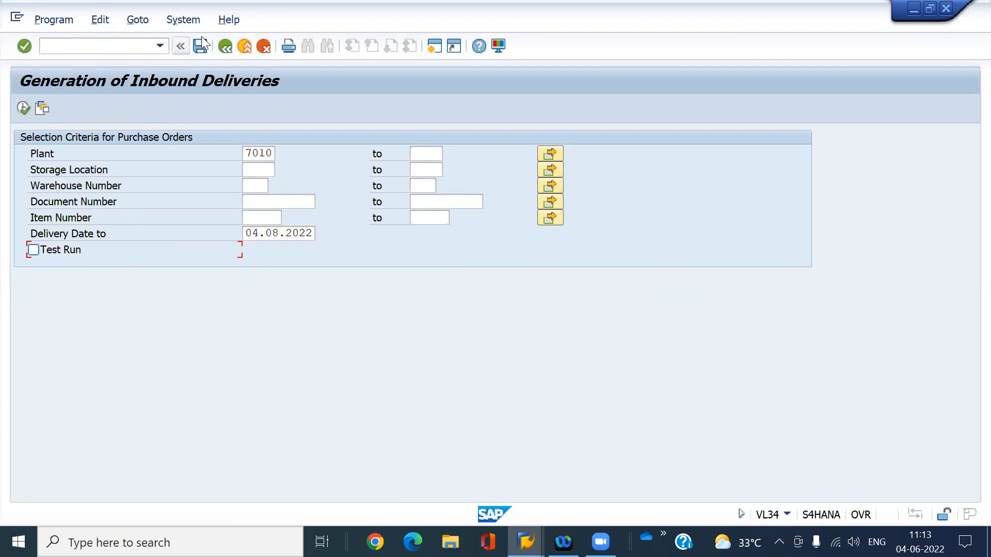
# Save the selections as protected variant IBD_AUTO_7010 with description IBD_AUTO_7010.
pyautogui.click(201, 45)
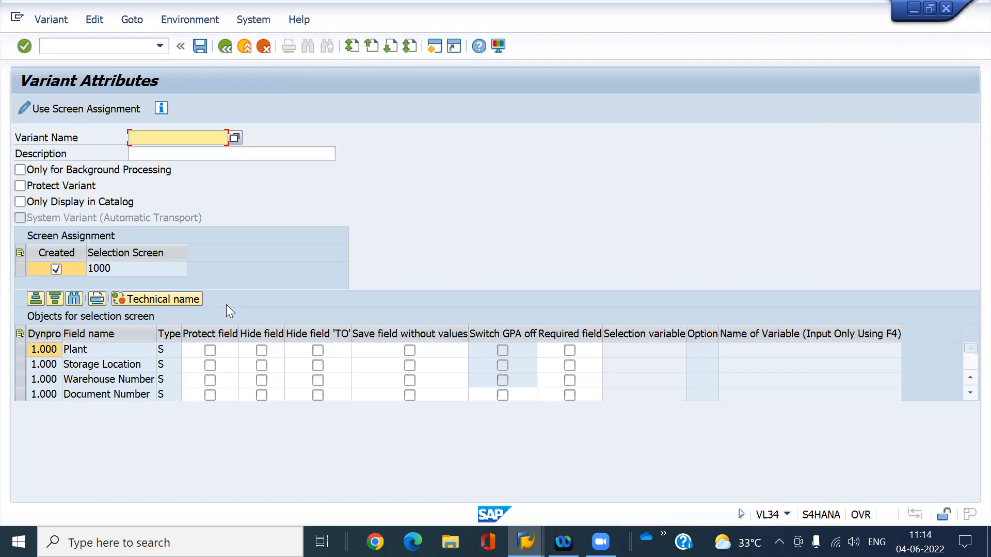
pyautogui.write('IBD')
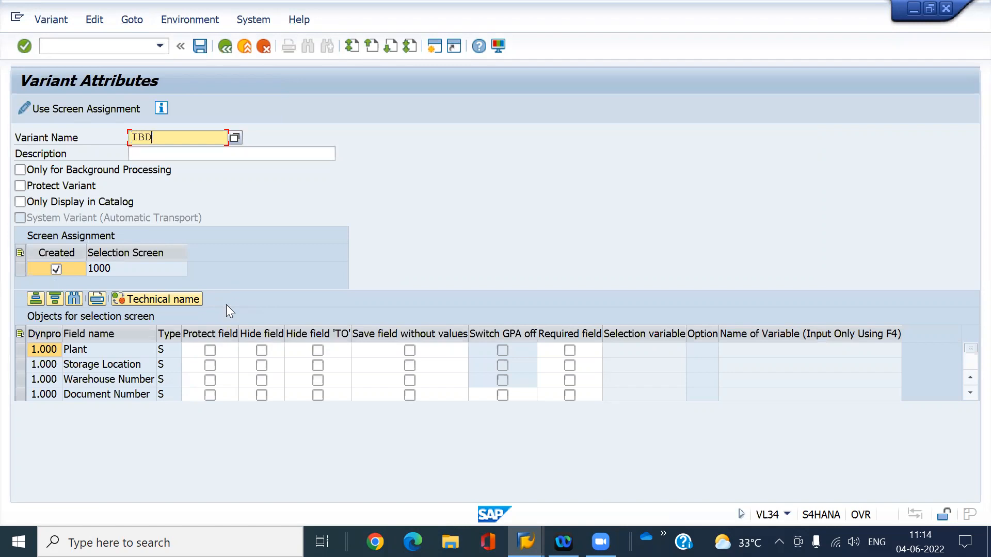
pyautogui.write('_A')
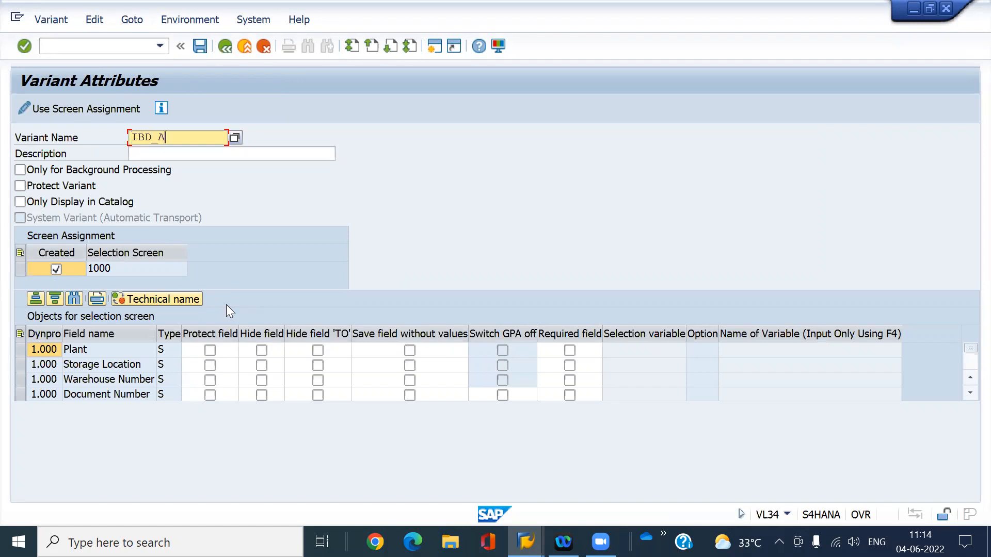
pyautogui.write('UTO_7010')
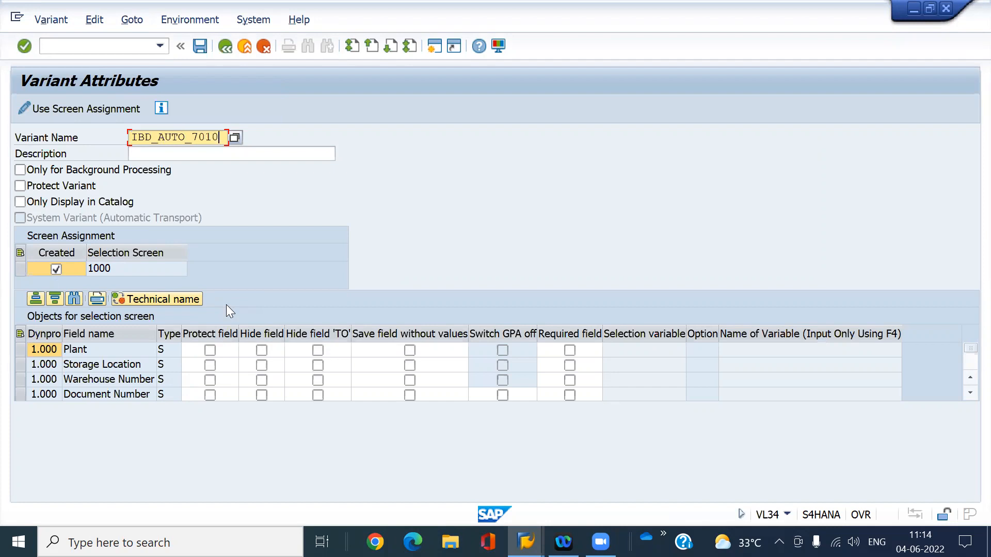
pyautogui.moveTo(239, 292)
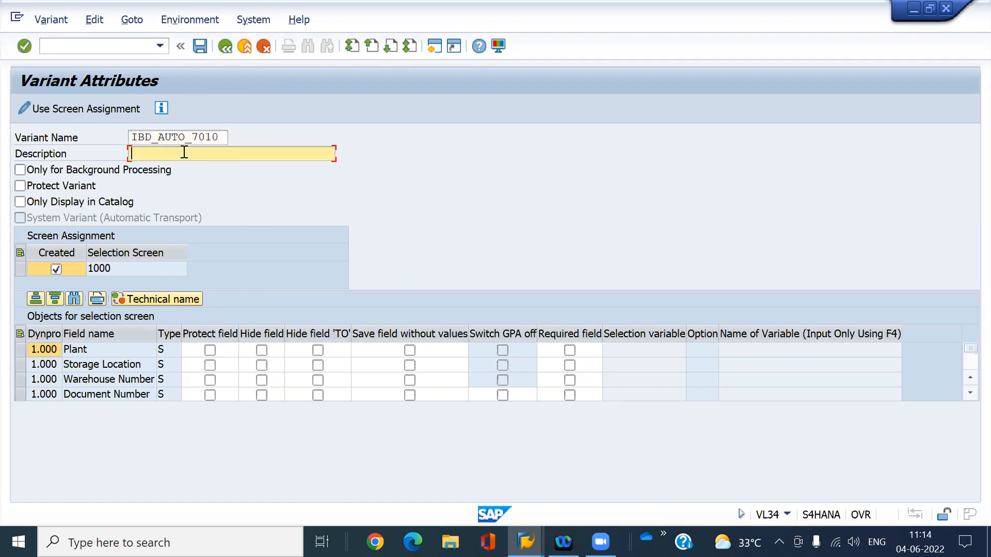
pyautogui.write('IBD_AUTO_7010')
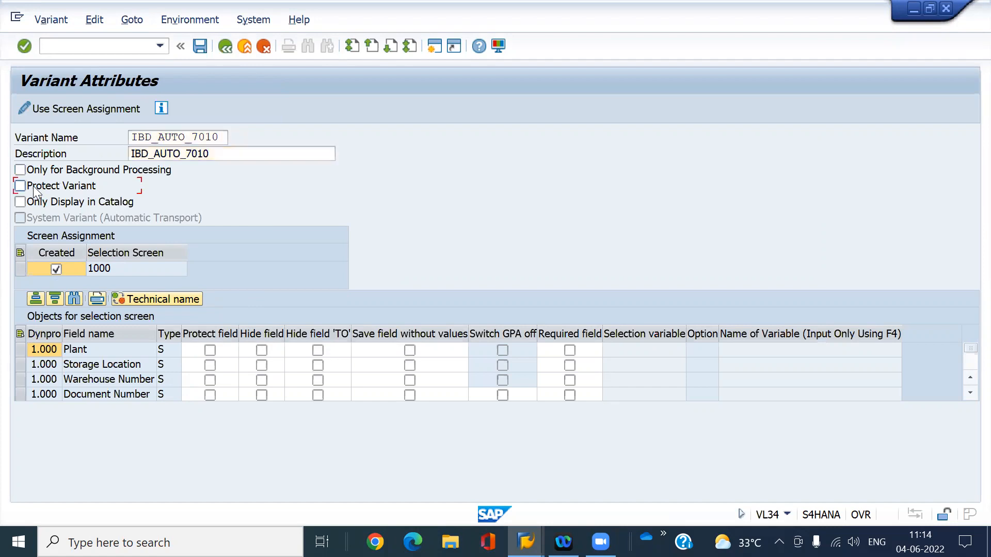
pyautogui.click(19, 185)
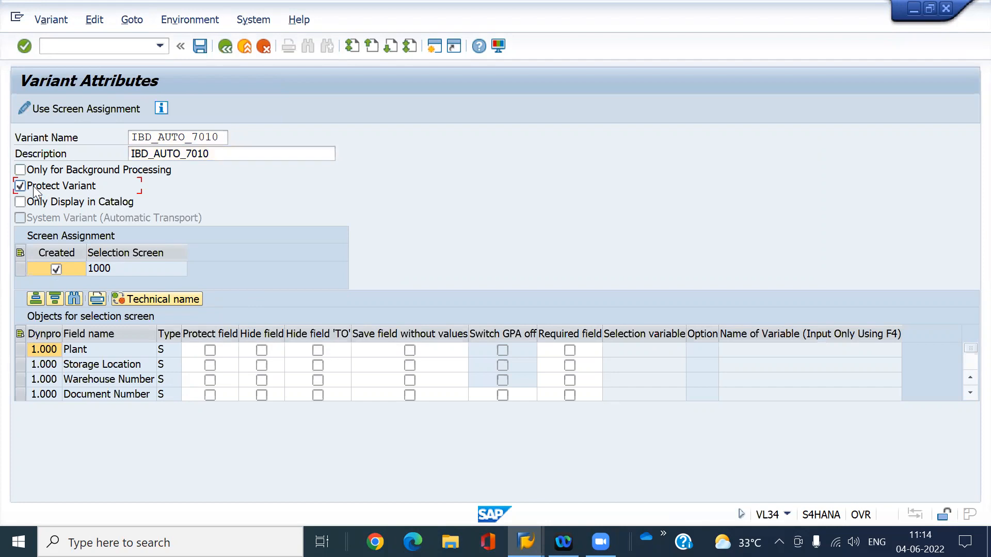
pyautogui.click(225, 45)
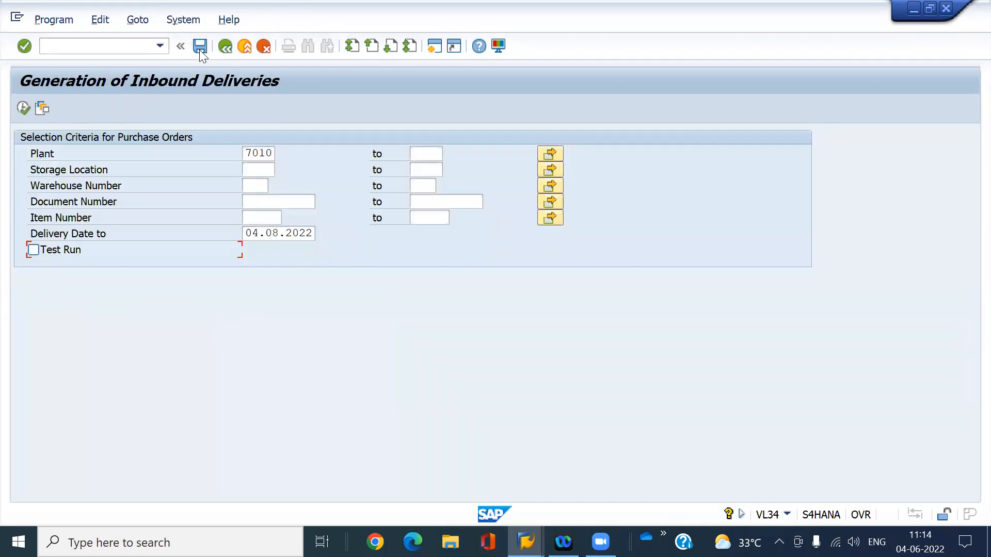
# Start SM36 in a new session via /o and name the job IBD_AUTO_7010.
pyautogui.click(199, 45)
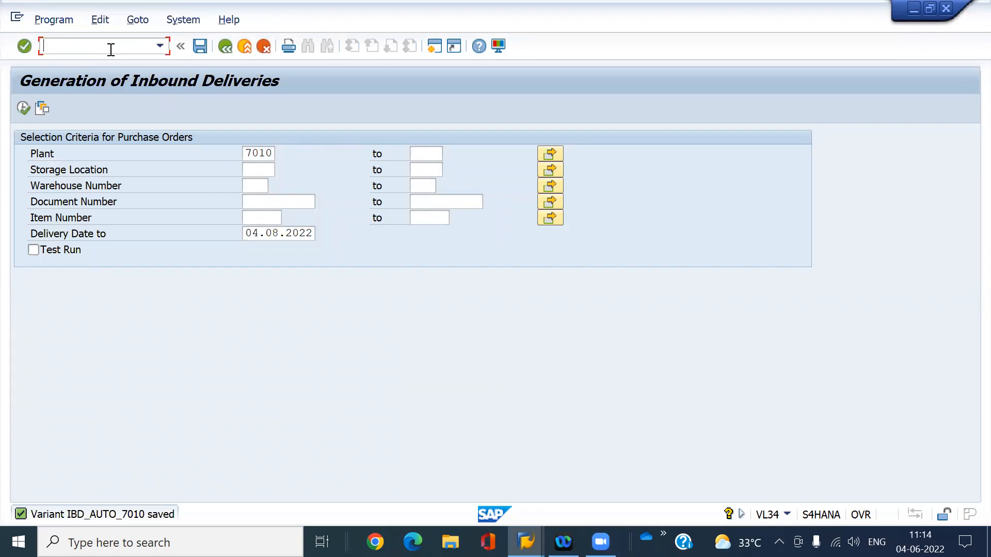
pyautogui.write('/o')
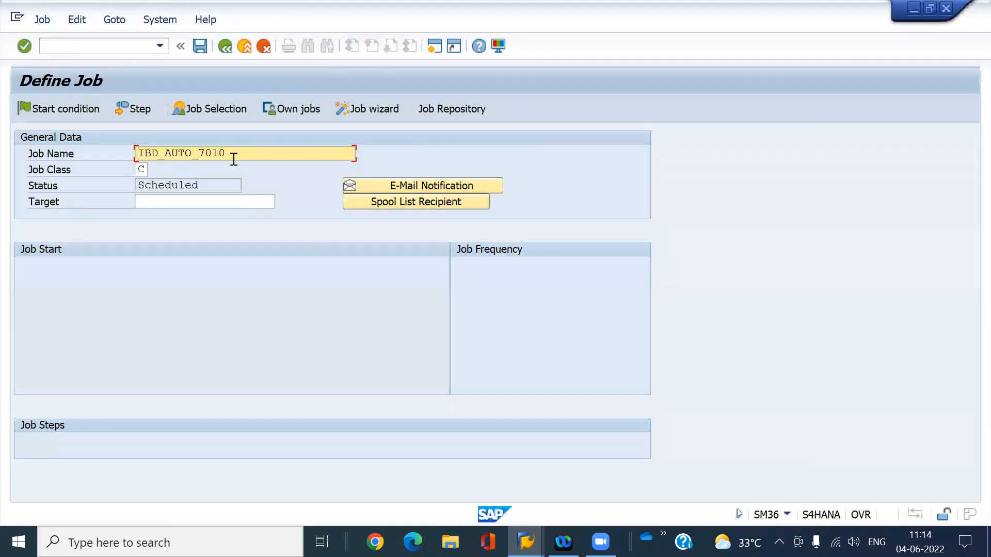
pyautogui.moveTo(182, 131)
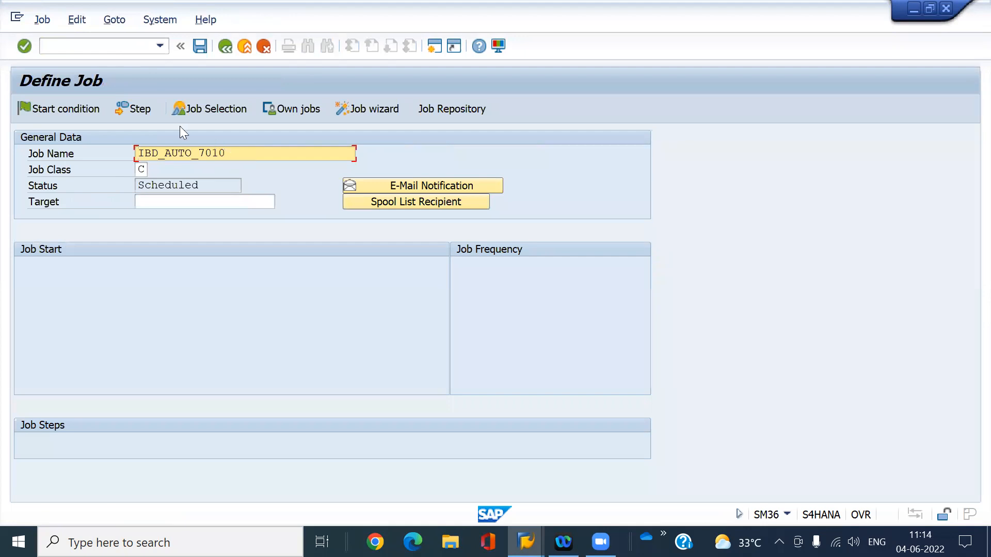
# Add a job step, then read program name RM06EANL from VL34's System: Status via ?STAT.
pyautogui.click(138, 109)
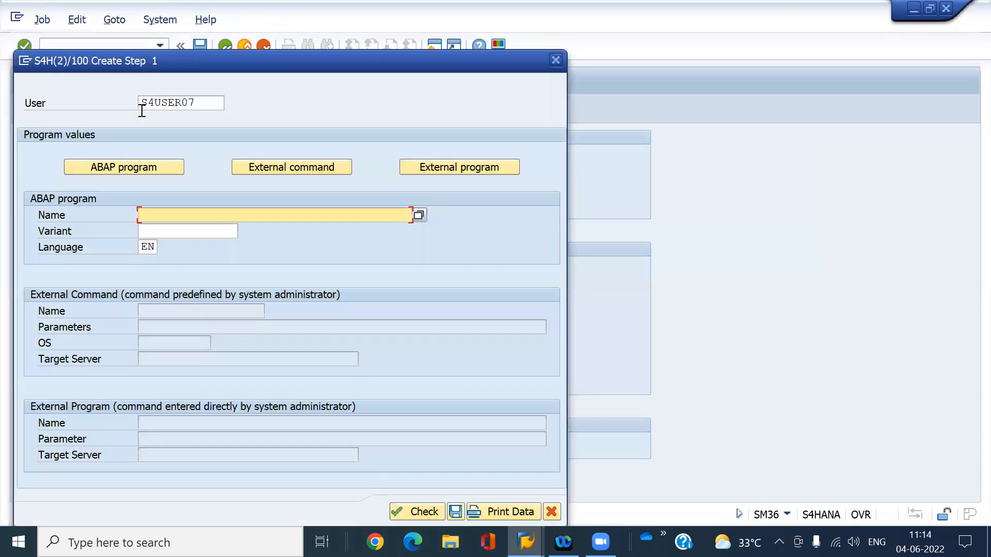
pyautogui.moveTo(524, 541)
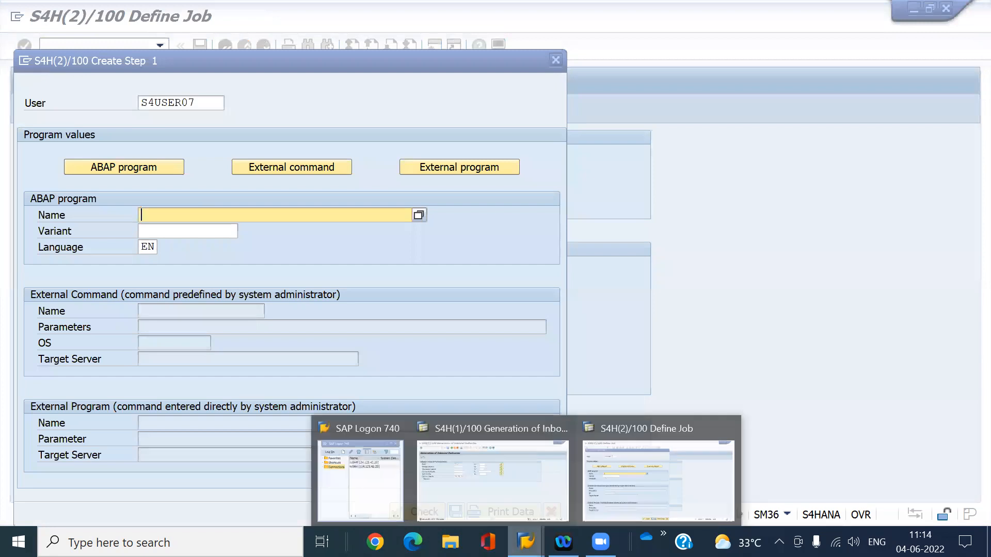
pyautogui.click(493, 480)
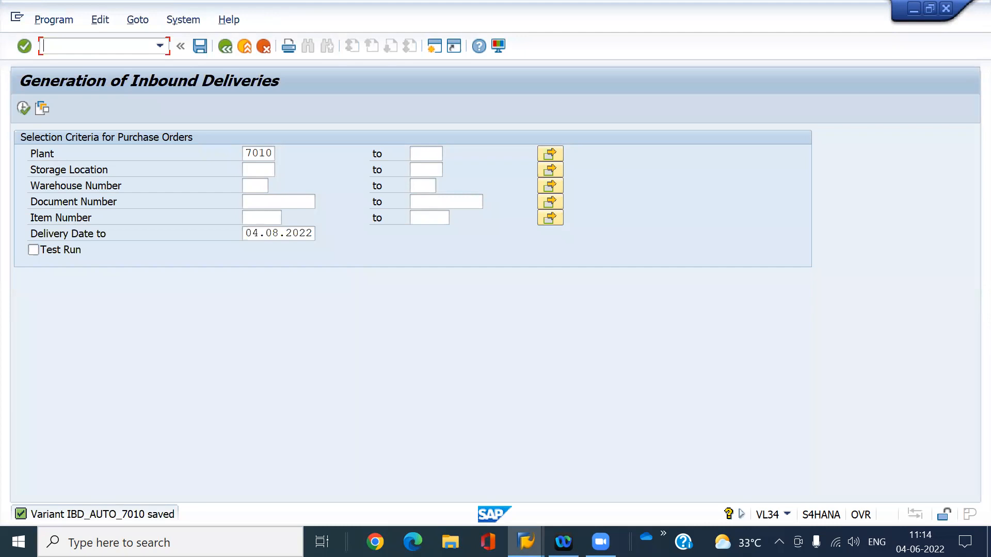
pyautogui.write('?STAT')
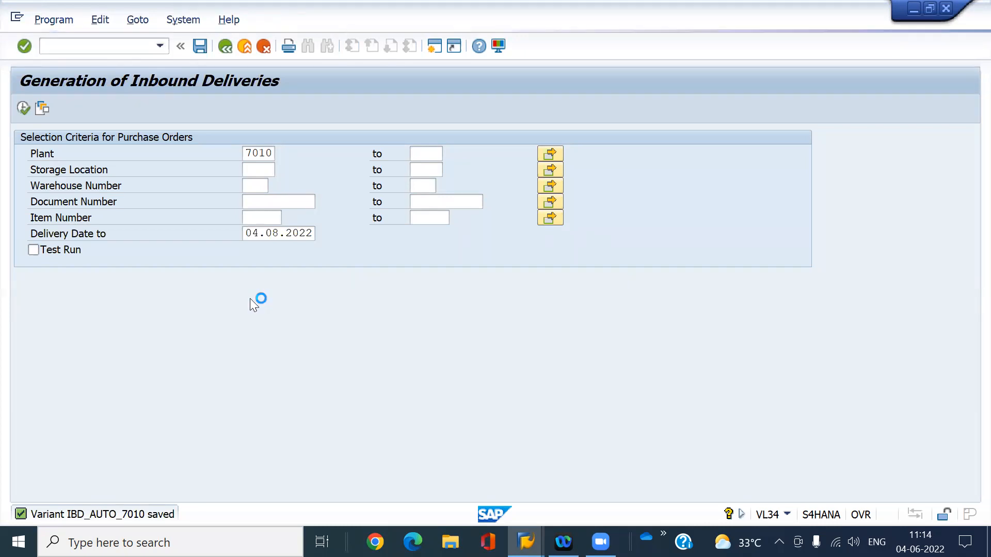
pyautogui.click(183, 19)
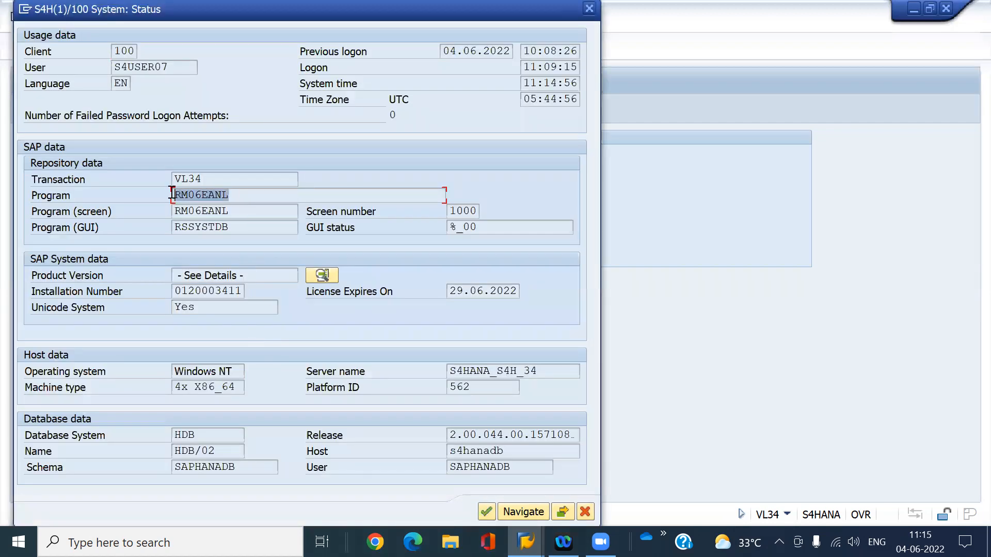
pyautogui.moveTo(524, 542)
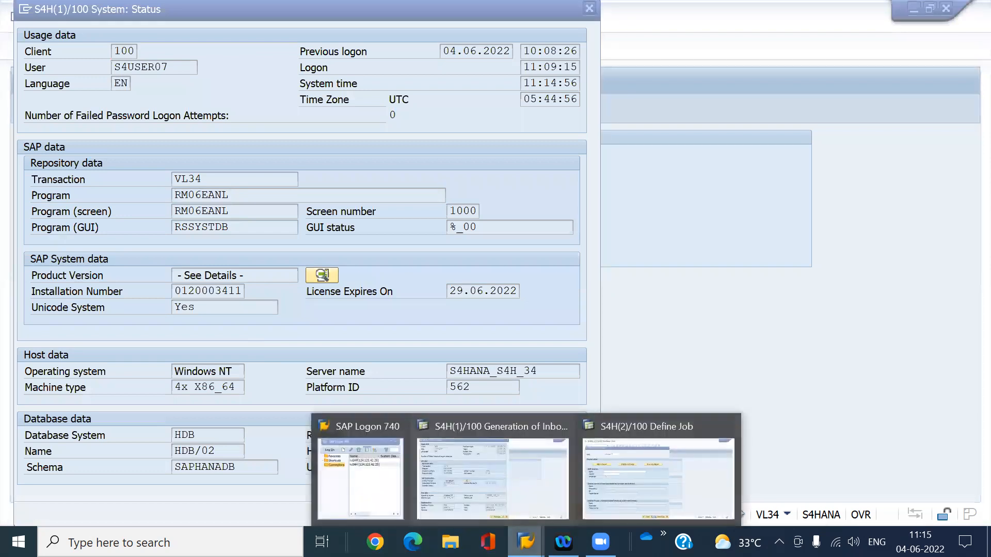
# Save job step 1 running program RM06EANL with variant IBD_AUTO_7010.
pyautogui.click(657, 478)
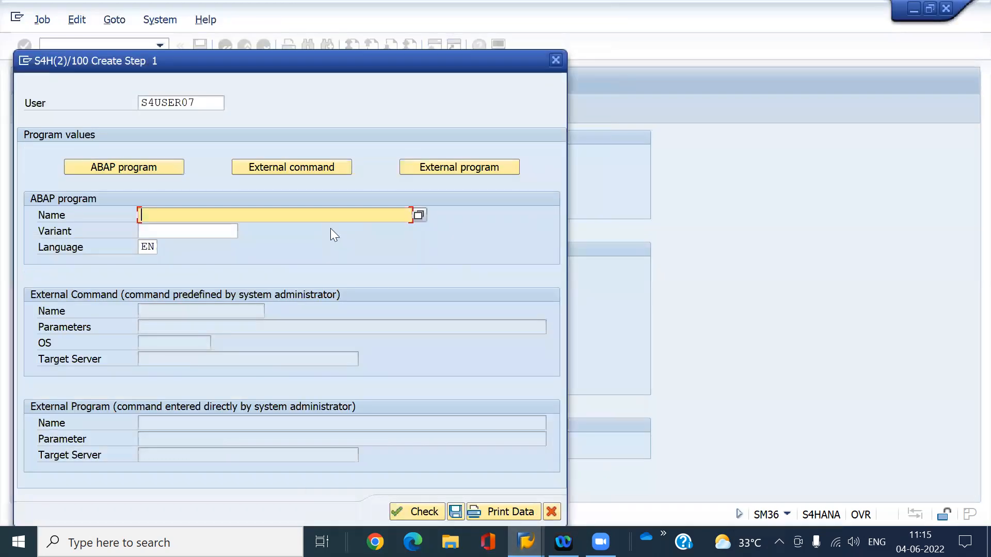
pyautogui.write('RM06EANL')
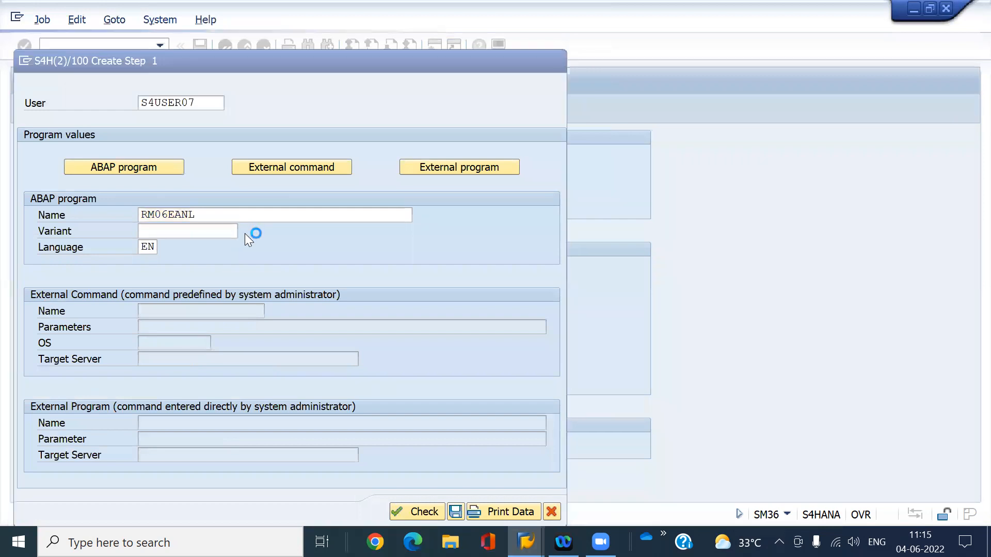
pyautogui.click(255, 232)
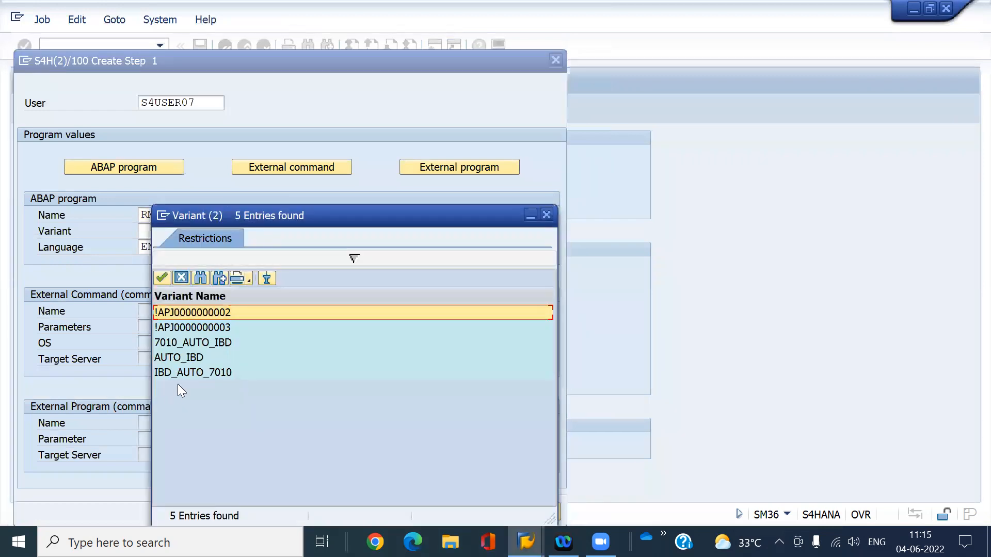
pyautogui.doubleClick(193, 373)
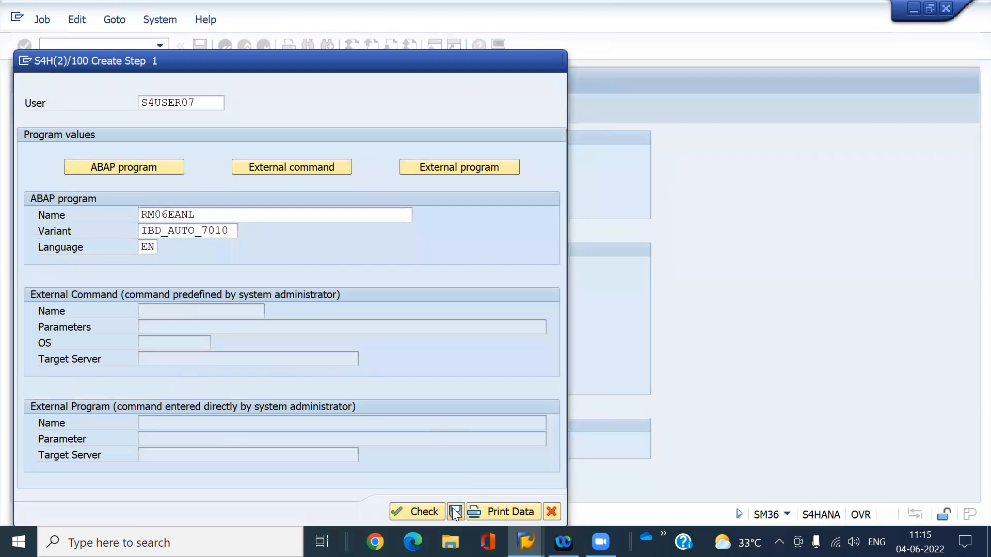
pyautogui.click(454, 511)
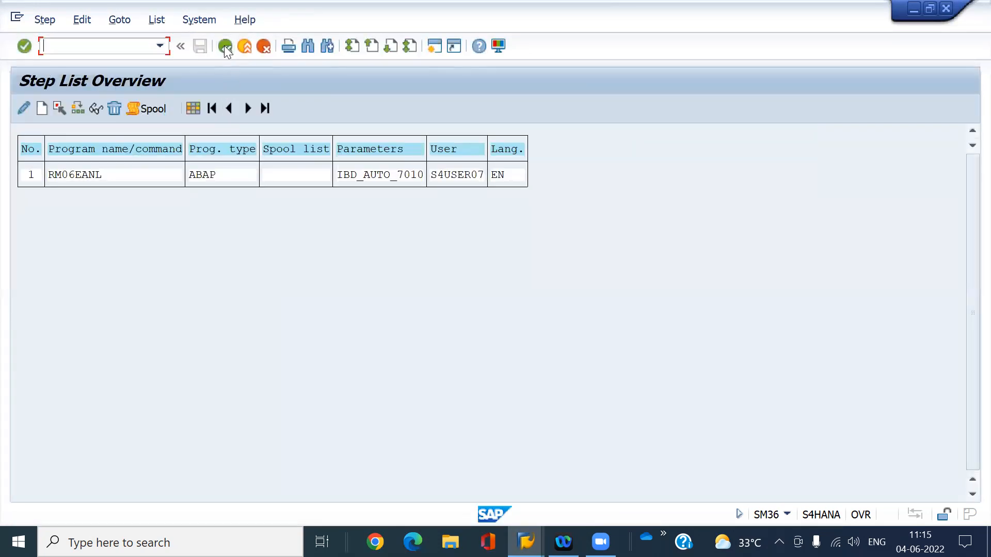
# Give the job an immediate start condition repeating every 1 minute and save it.
pyautogui.click(224, 45)
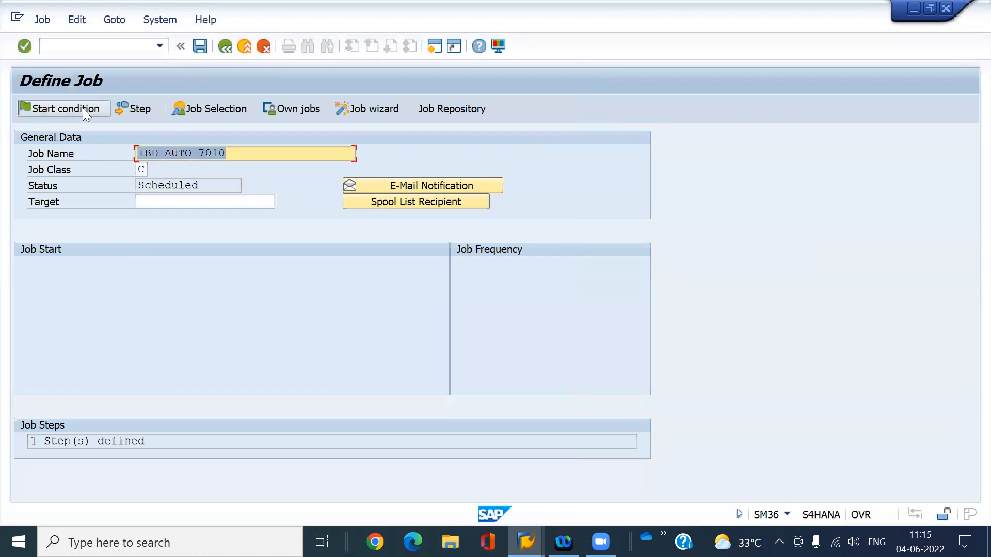
pyautogui.click(63, 108)
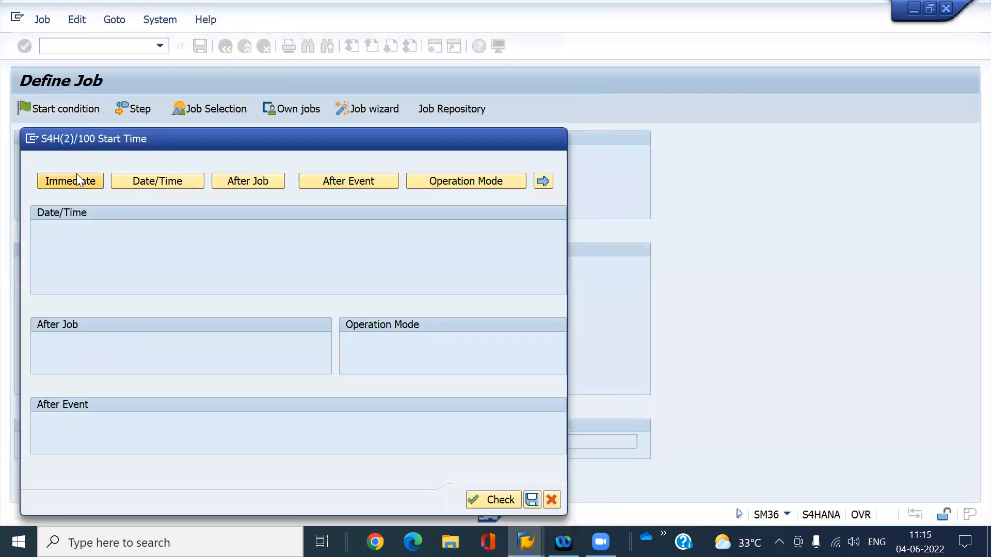
pyautogui.click(69, 180)
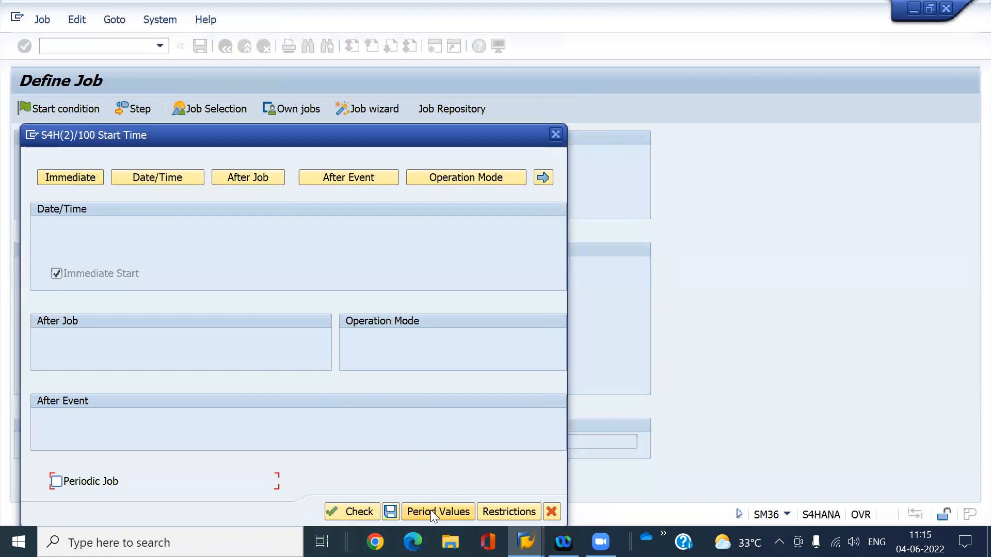
pyautogui.click(438, 512)
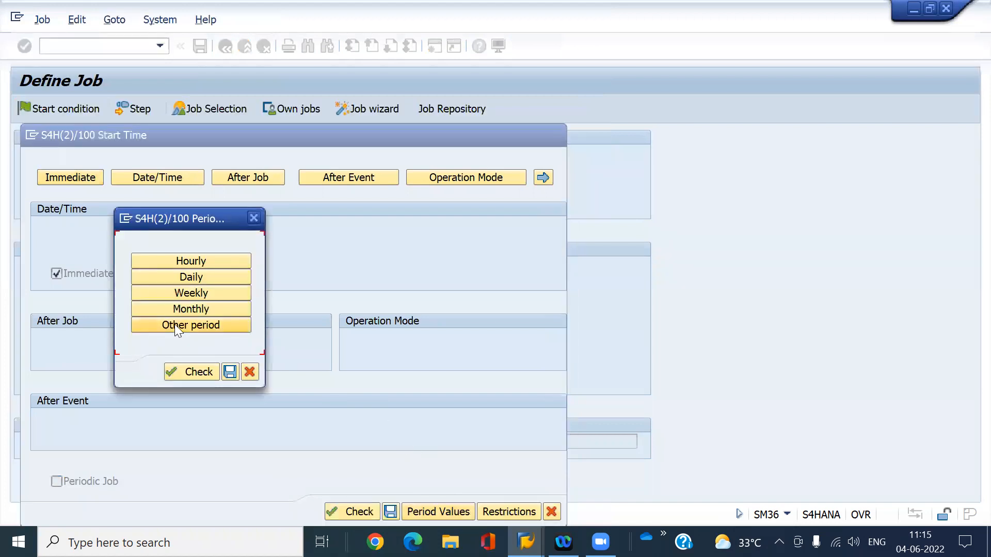
pyautogui.click(190, 324)
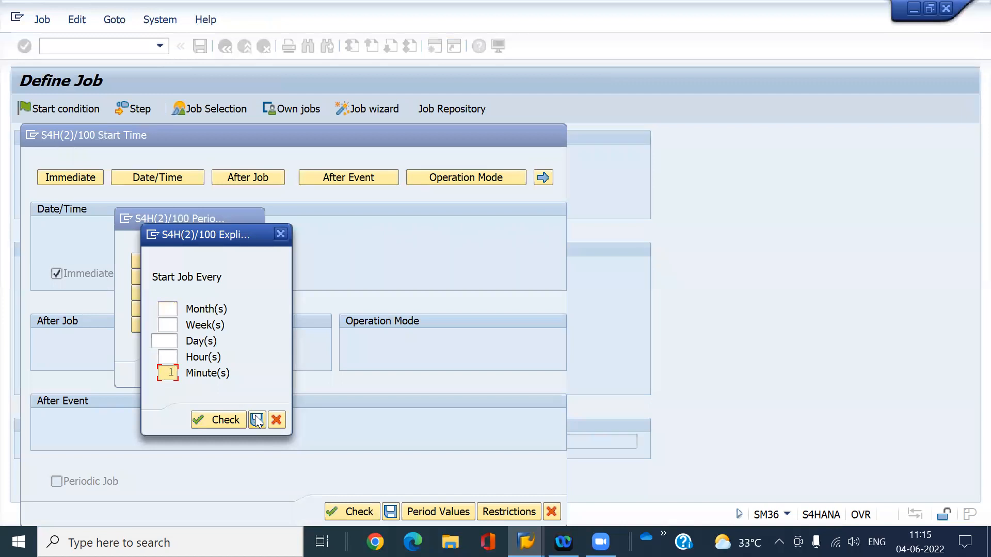
pyautogui.click(257, 420)
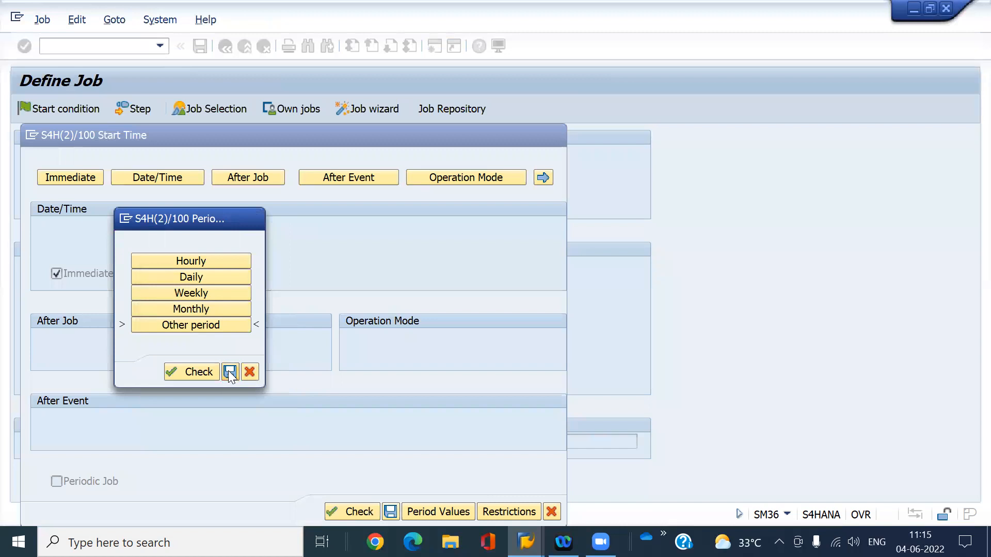
pyautogui.click(230, 371)
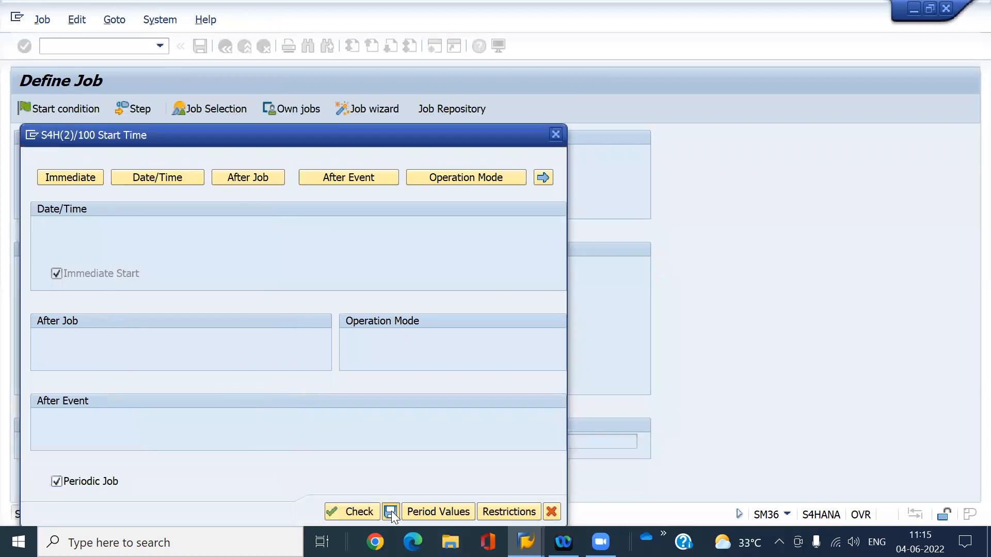
pyautogui.click(390, 511)
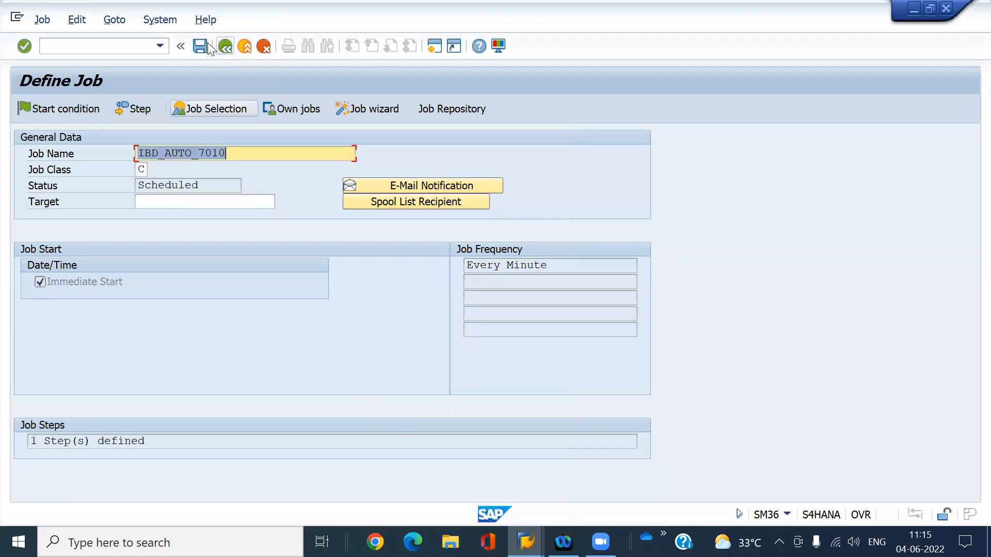
# Save job IBD_AUTO_7010 as Released, then move to transaction ME21N.
pyautogui.click(201, 45)
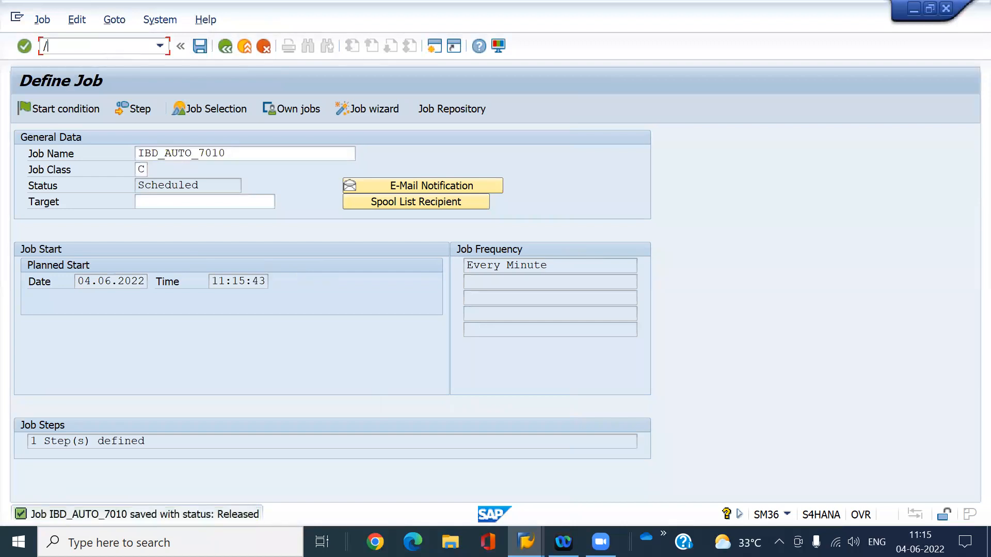
pyautogui.write('N')
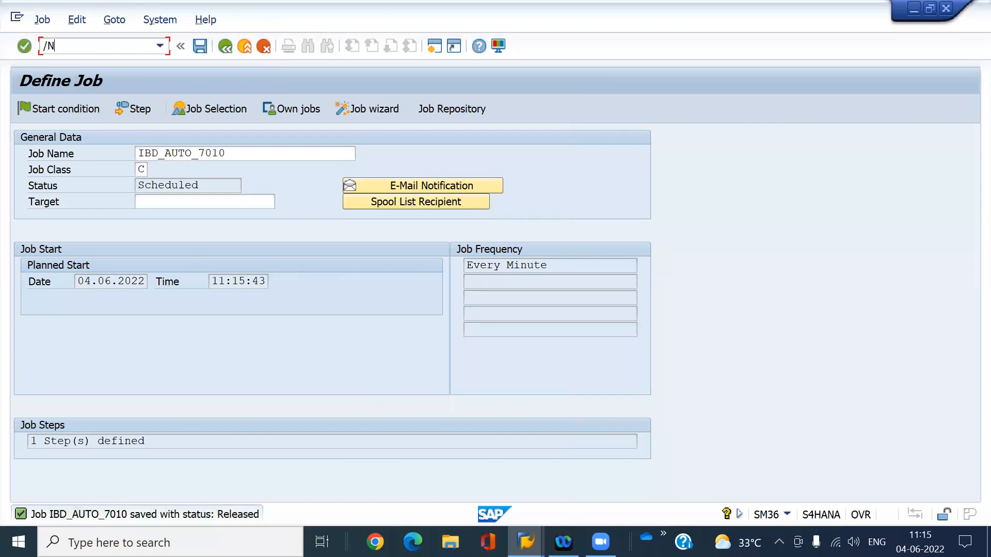
pyautogui.write('ME21N')
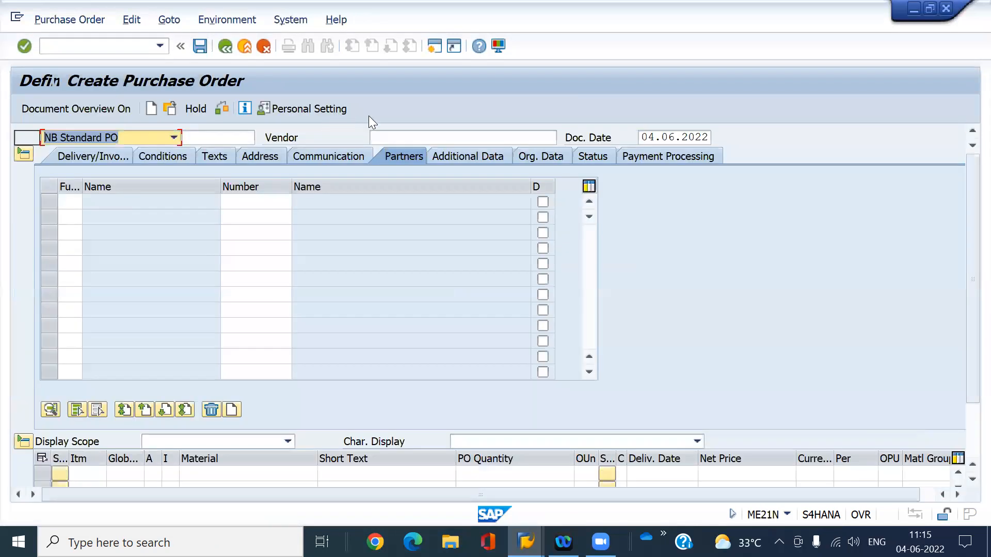
# Enter vendor Jay Manufacturing, purch. org 7000, material RM80A105, 1 KG, plant 7010 and review Confirmations.
pyautogui.write('2090000000')
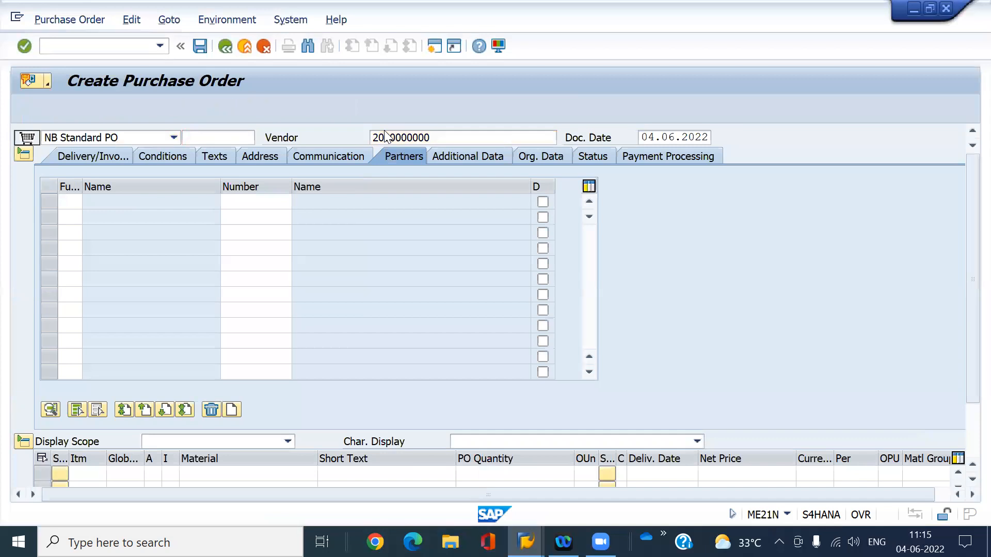
pyautogui.click(541, 156)
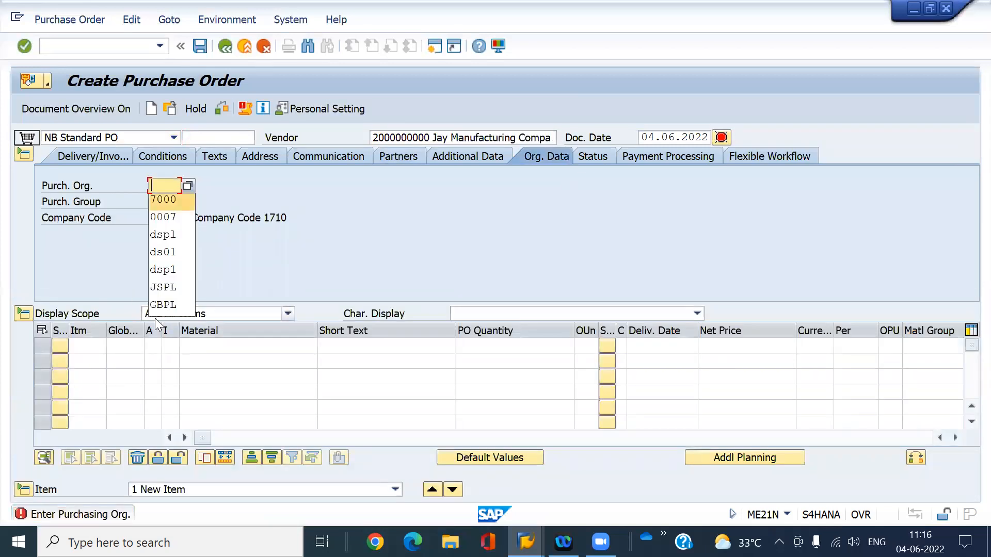
pyautogui.click(164, 199)
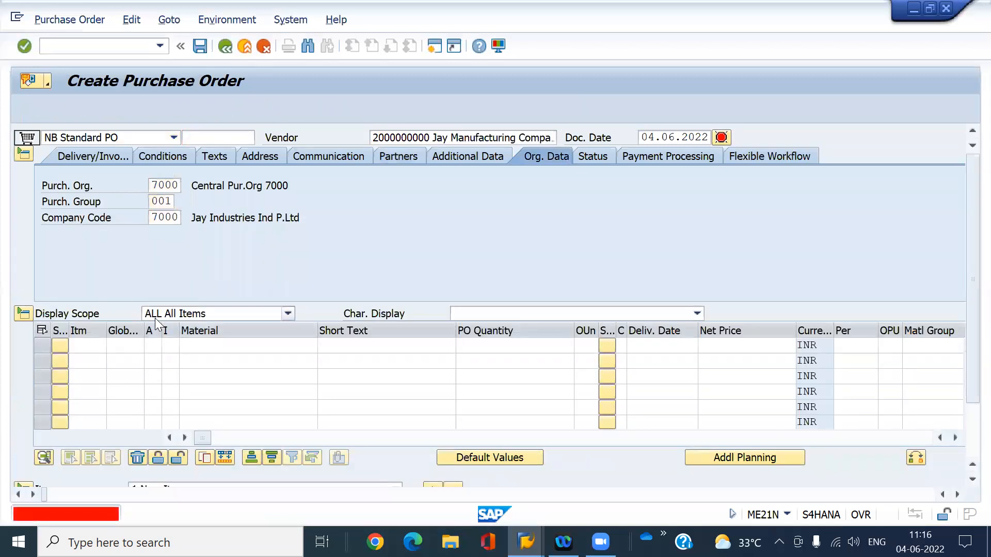
pyautogui.click(403, 156)
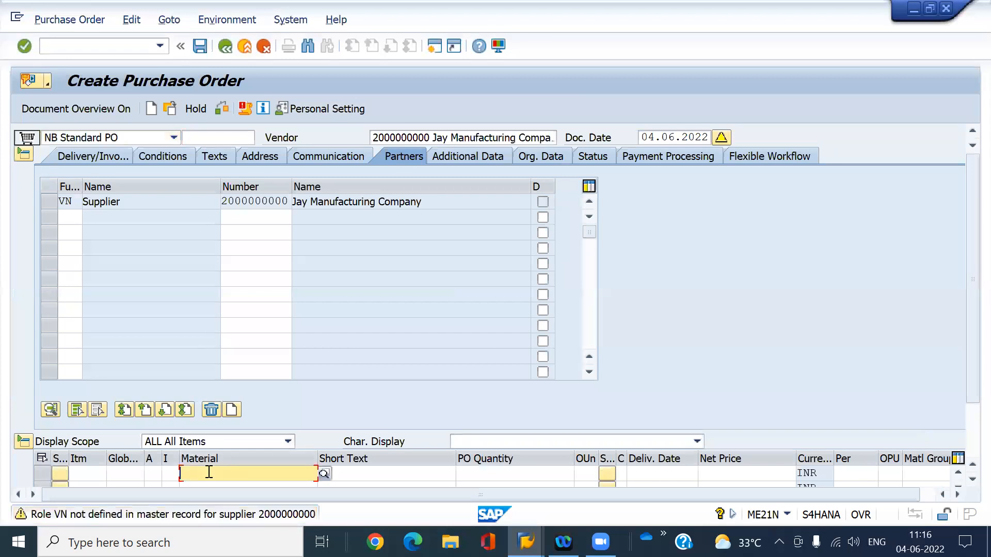
pyautogui.write('RM800005')
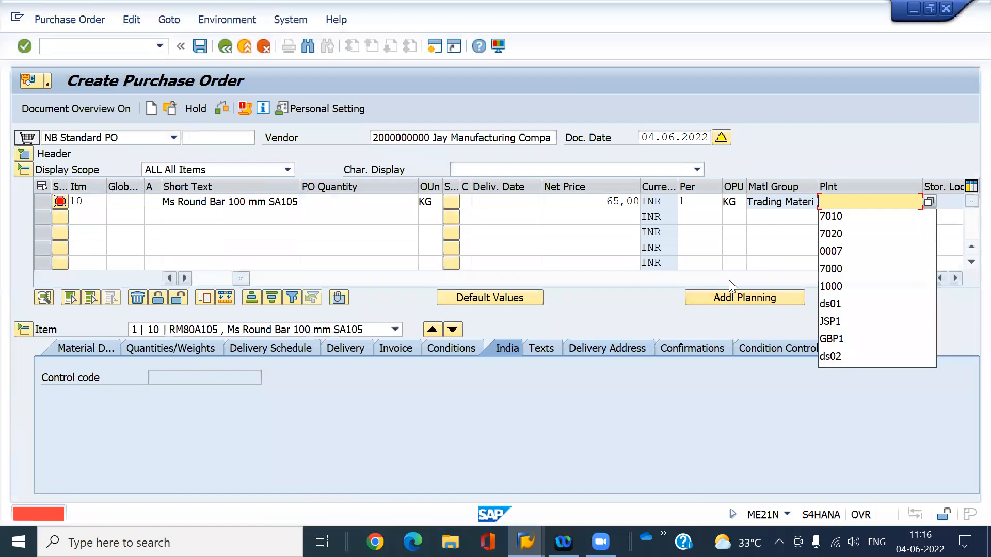
pyautogui.click(831, 216)
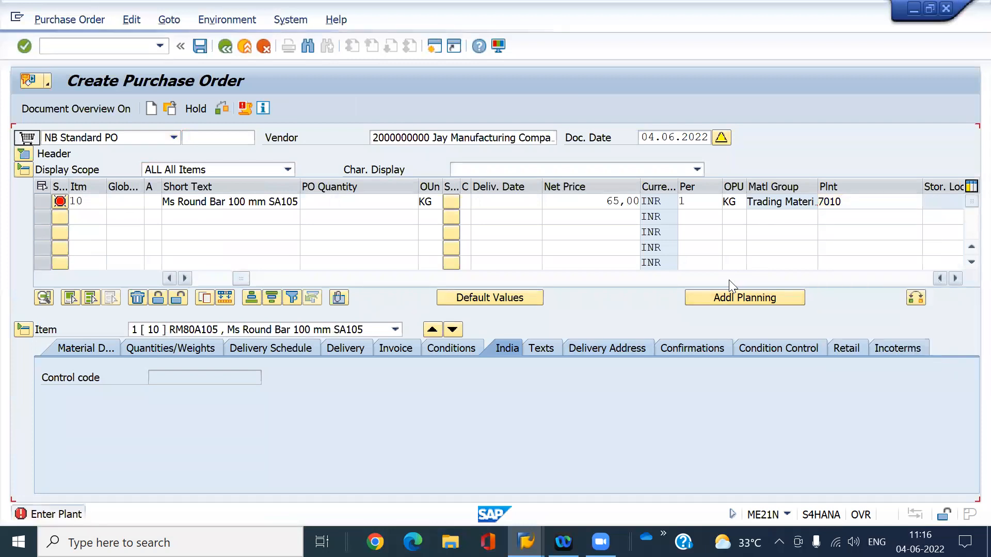
pyautogui.click(357, 201)
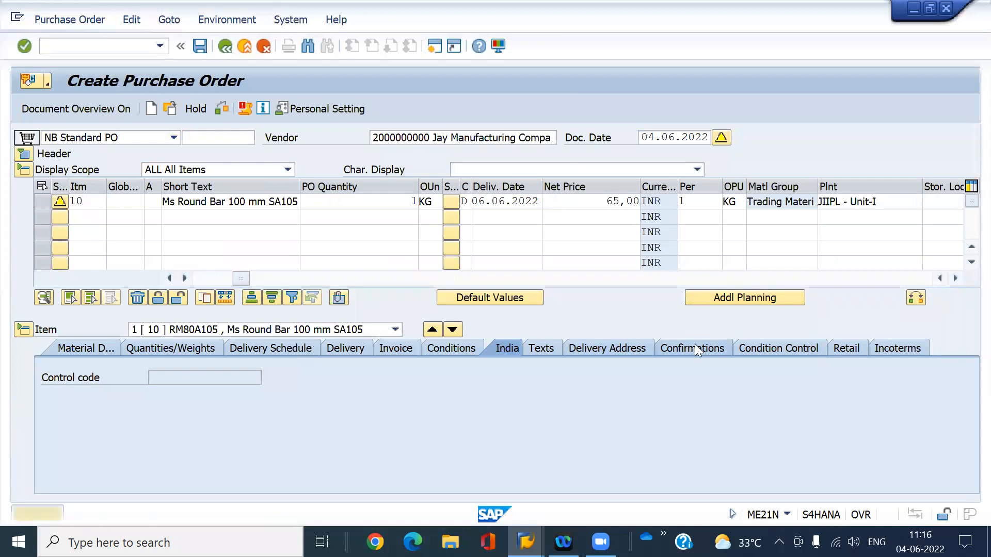
pyautogui.click(692, 347)
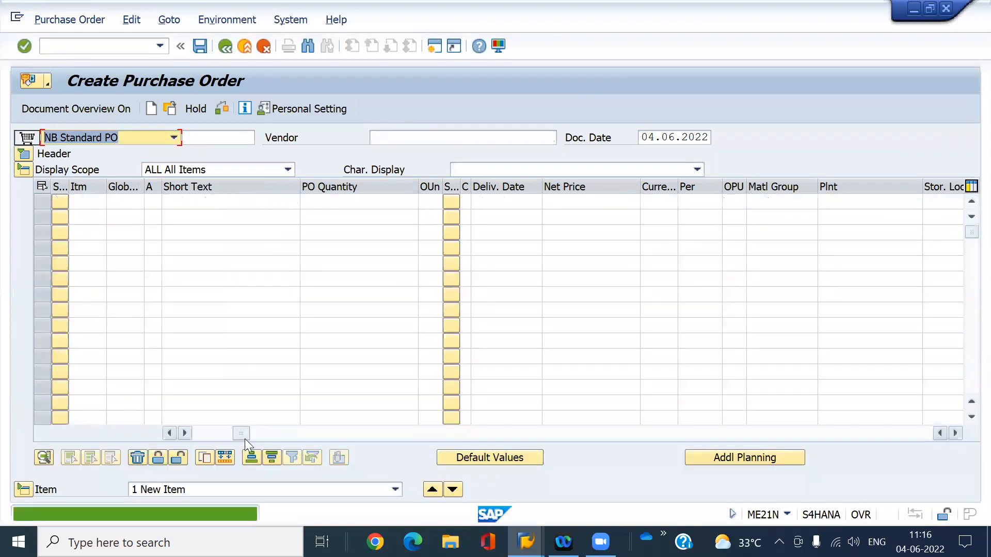
pyautogui.click(200, 45)
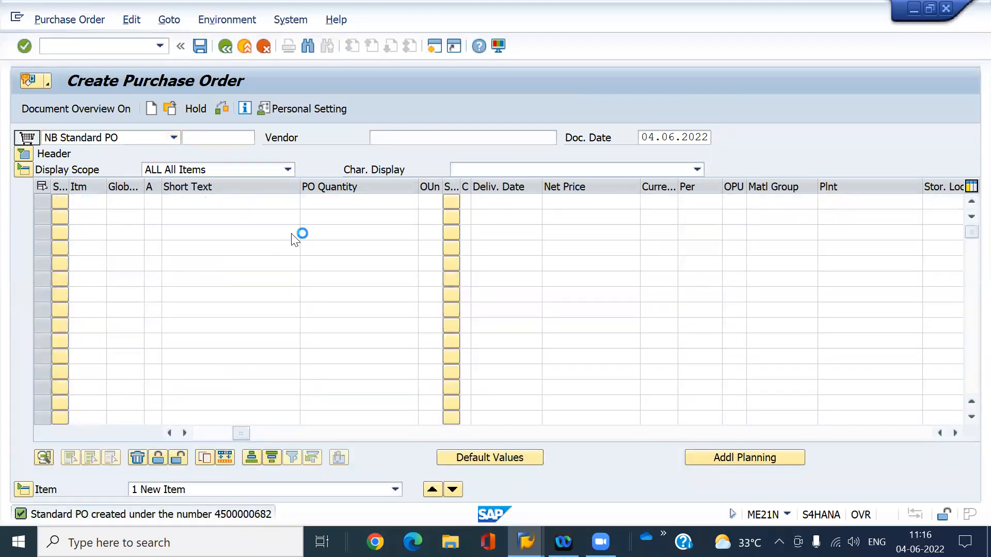
pyautogui.click(150, 513)
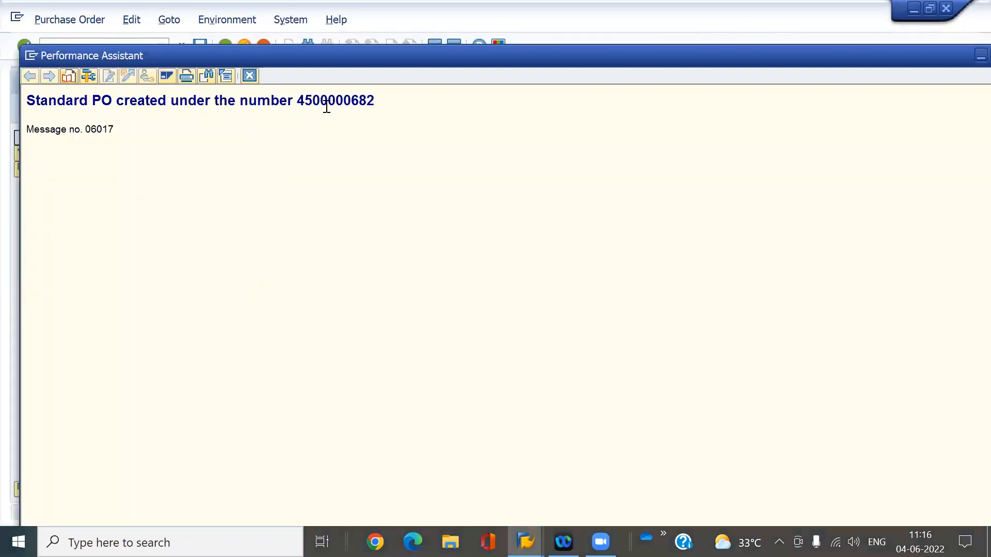
pyautogui.doubleClick(334, 100)
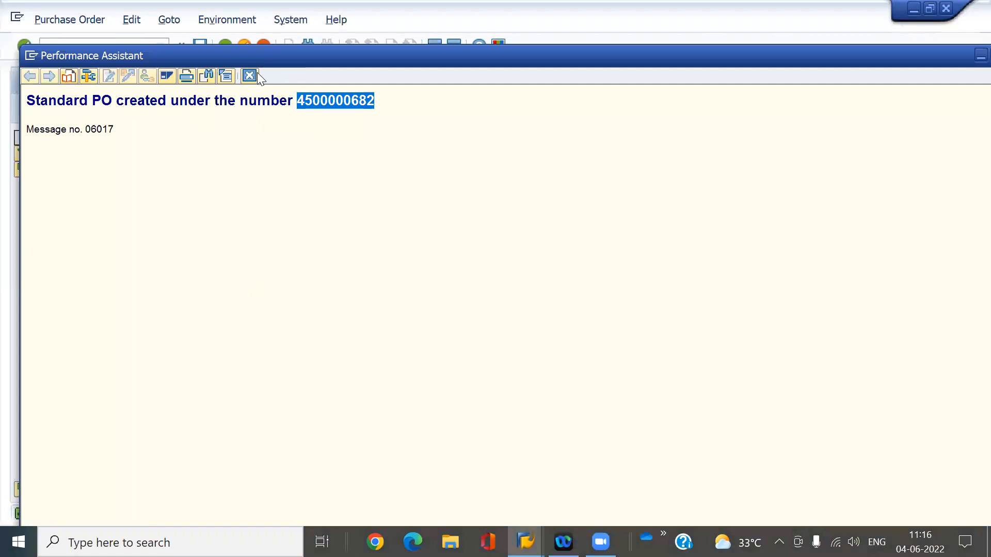
pyautogui.click(249, 75)
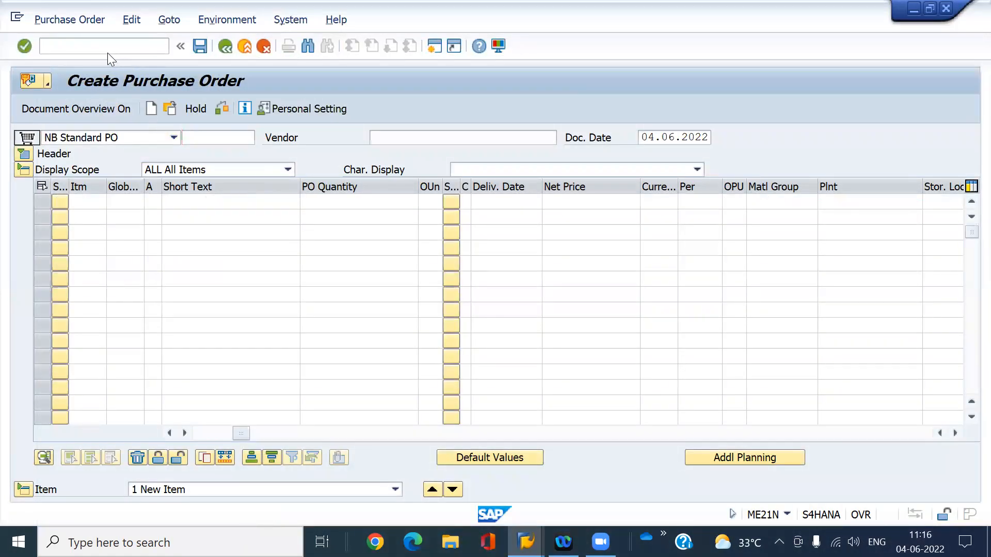
pyautogui.click(95, 45)
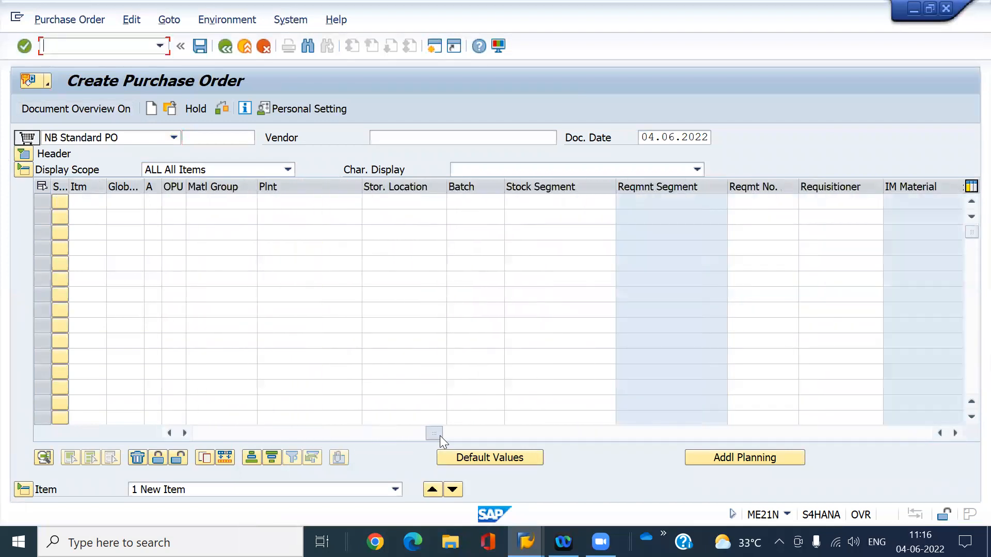
pyautogui.hscroll(3)
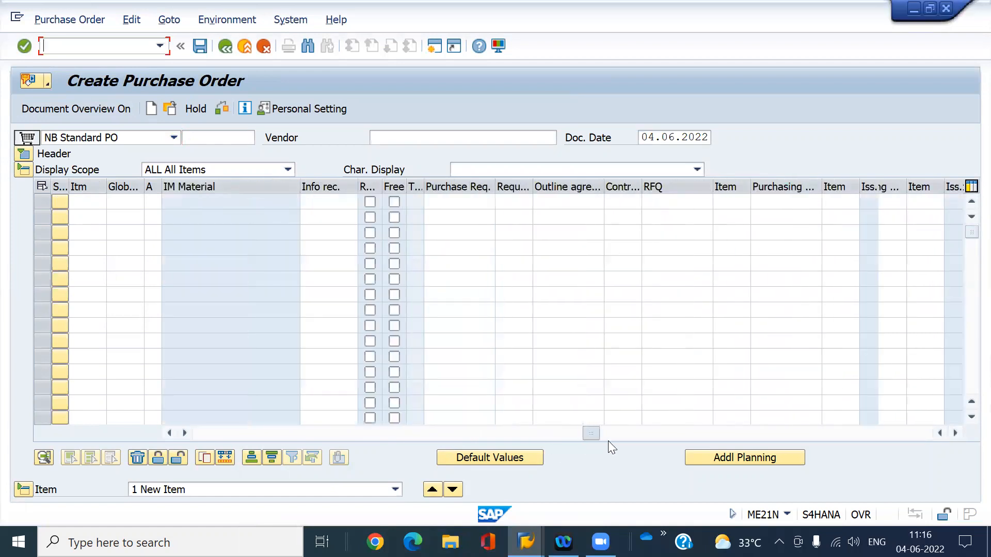
pyautogui.hscroll(3)
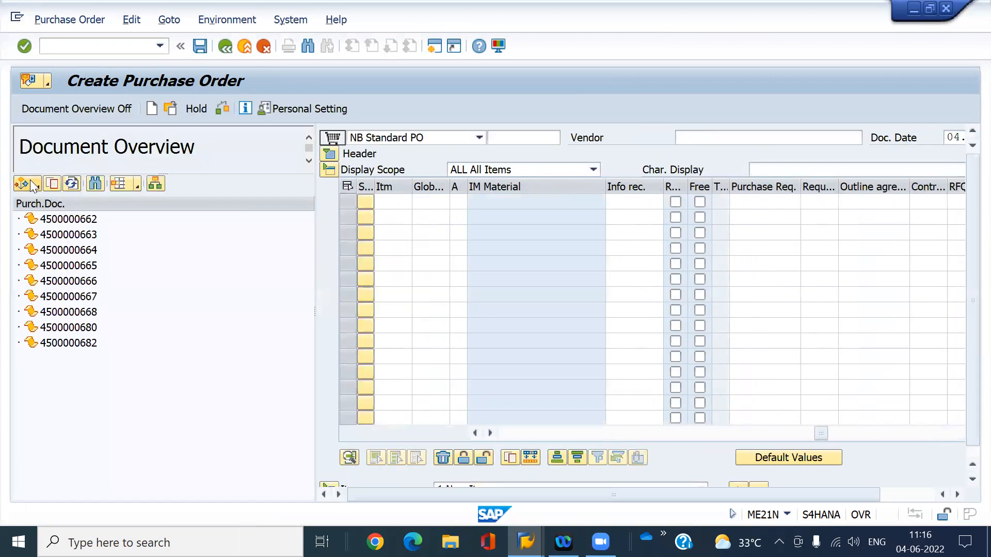
pyautogui.click(24, 184)
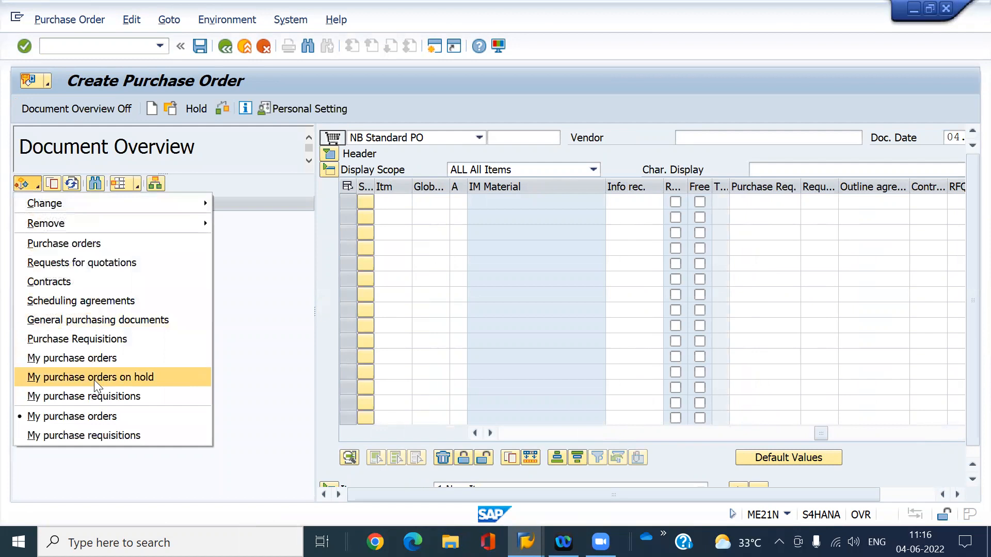
pyautogui.moveTo(62, 244)
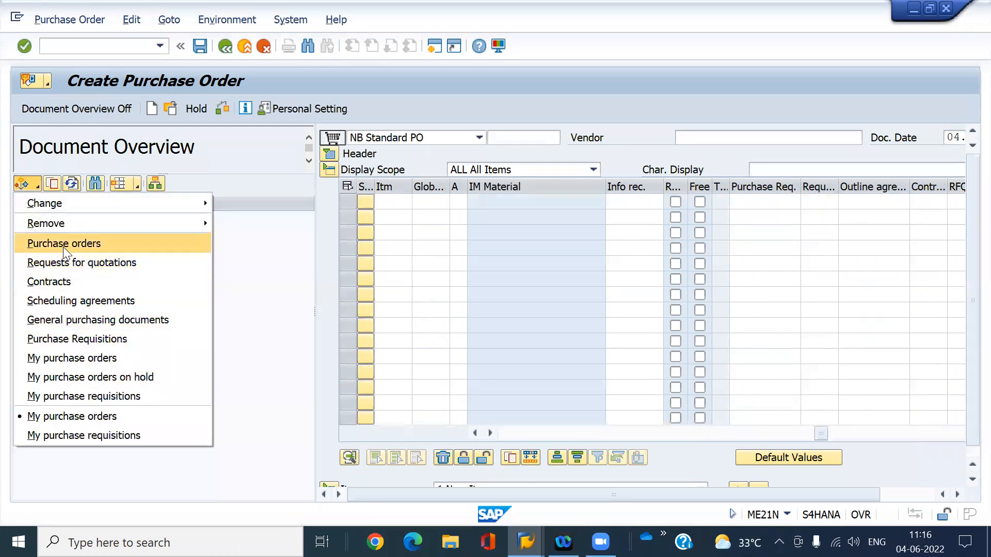
pyautogui.click(64, 244)
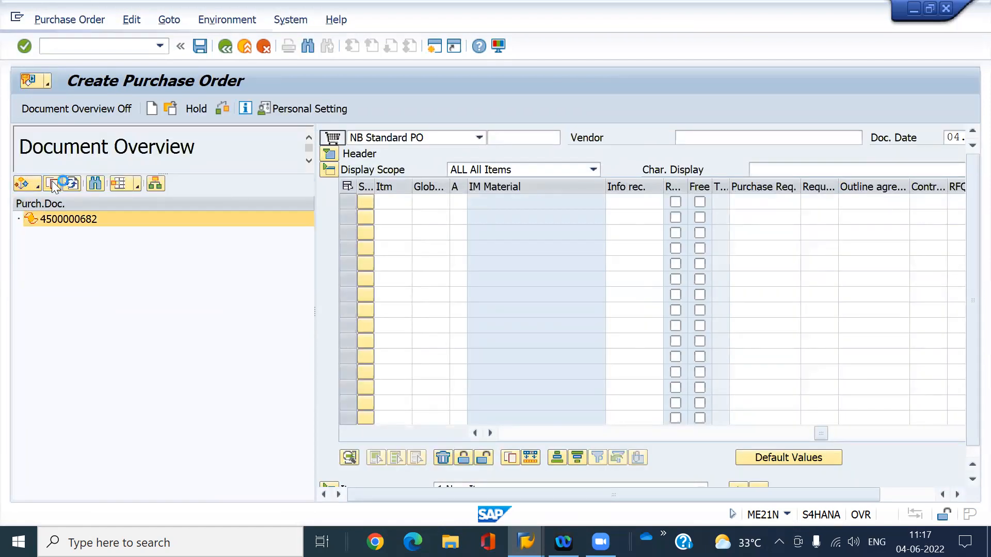
pyautogui.click(200, 47)
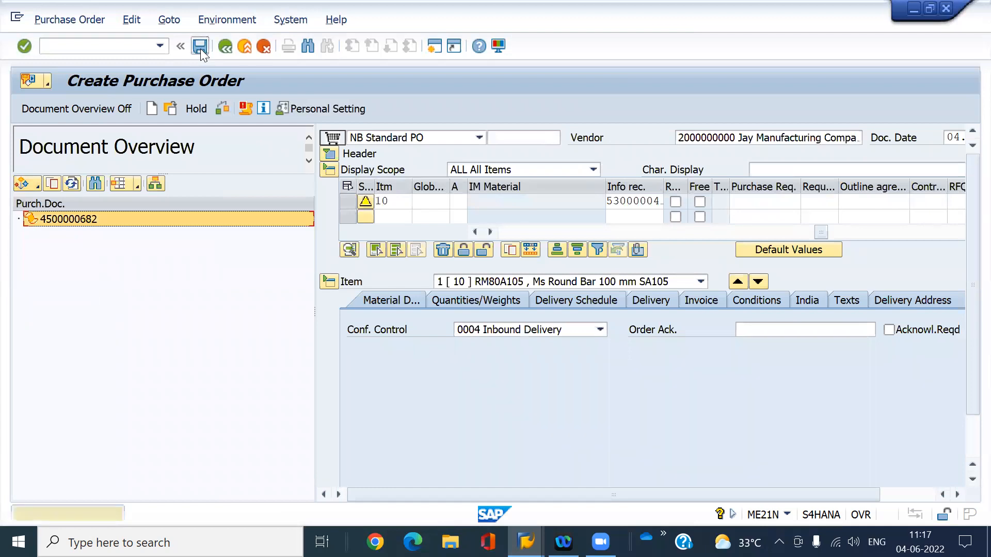
pyautogui.click(200, 46)
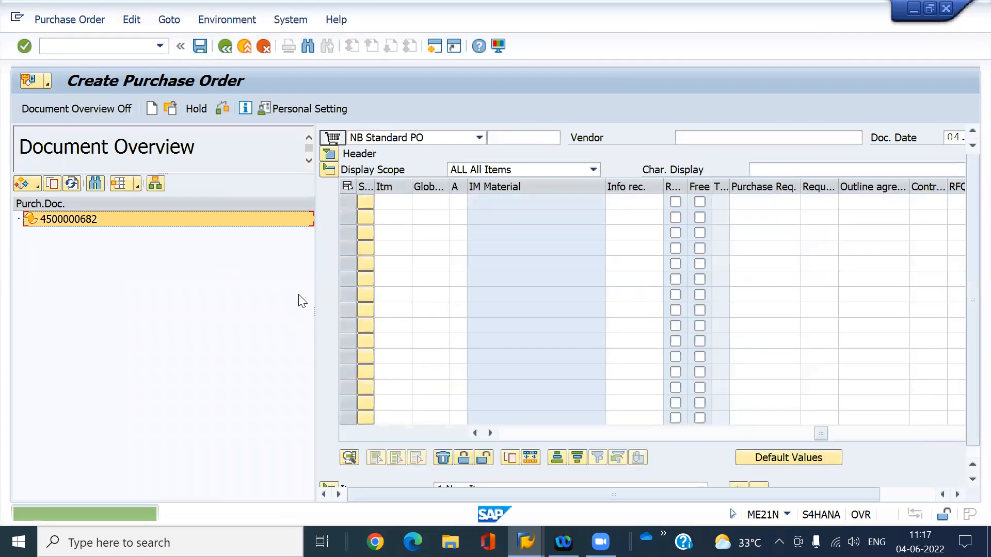
pyautogui.click(199, 45)
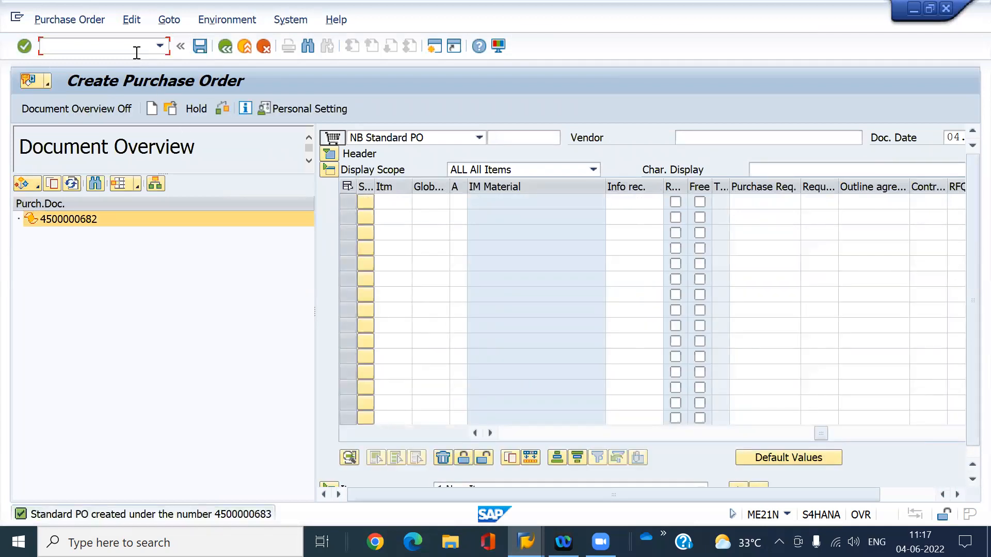
pyautogui.write('/N')
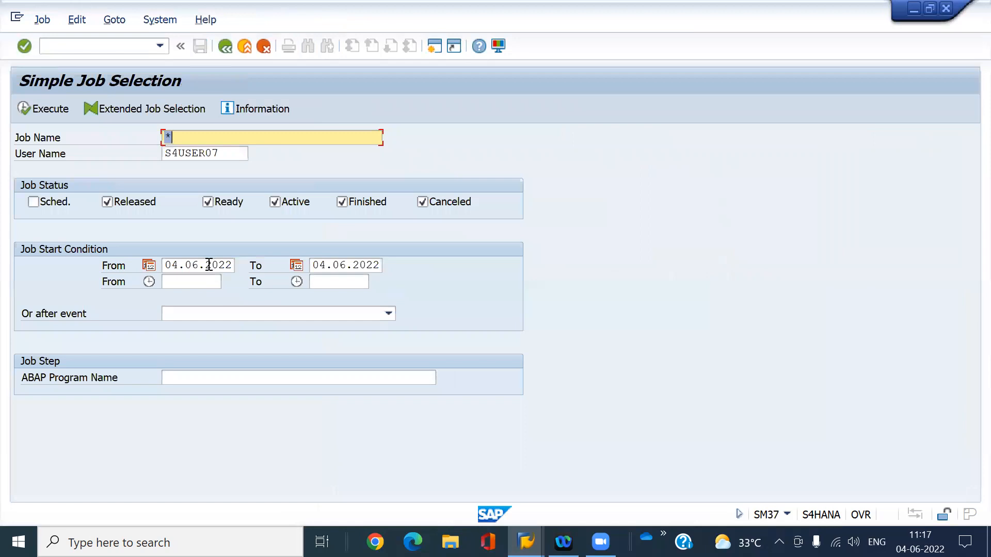
# Check the program name via System Status, then enter RM06EANL as ABAP Program Name in job selection.
pyautogui.click(298, 378)
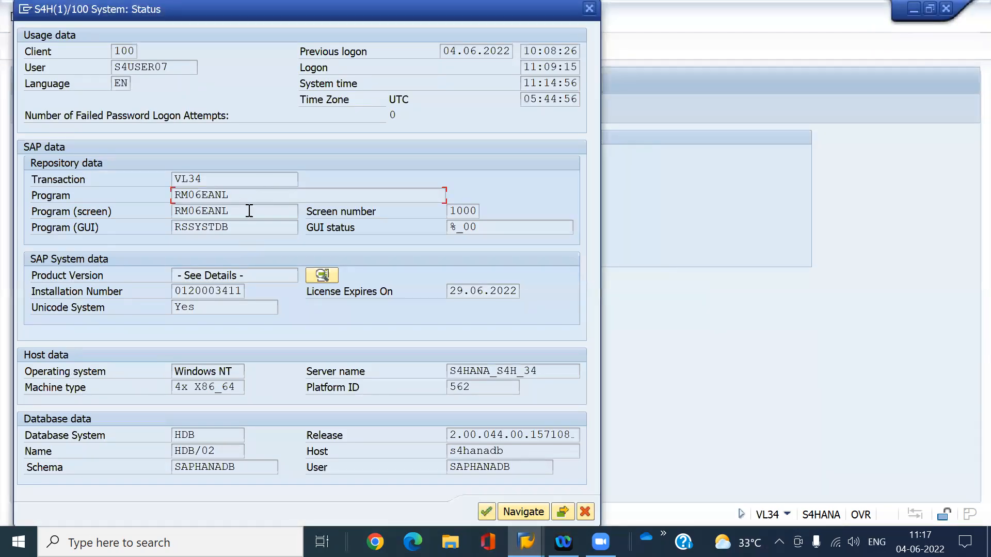
pyautogui.moveTo(430, 472)
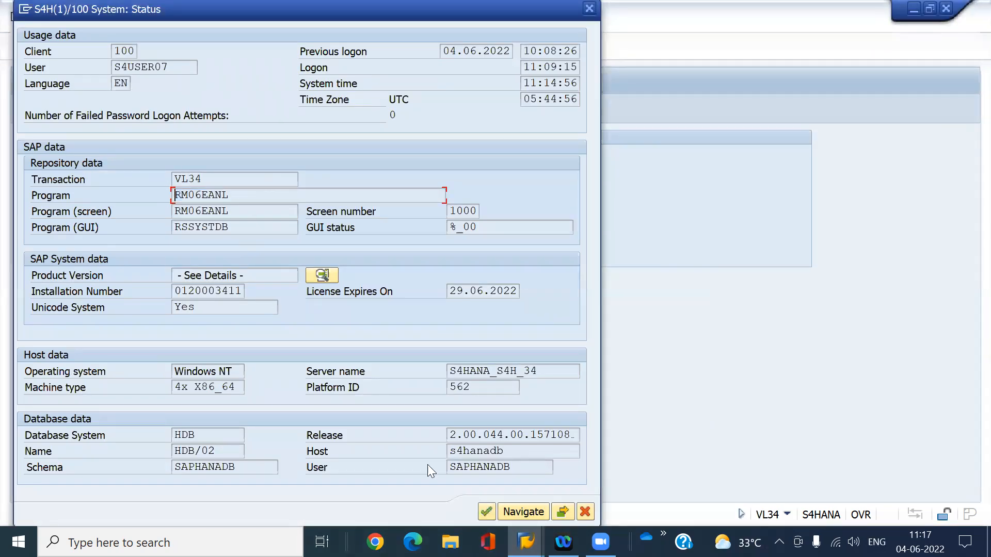
pyautogui.moveTo(526, 541)
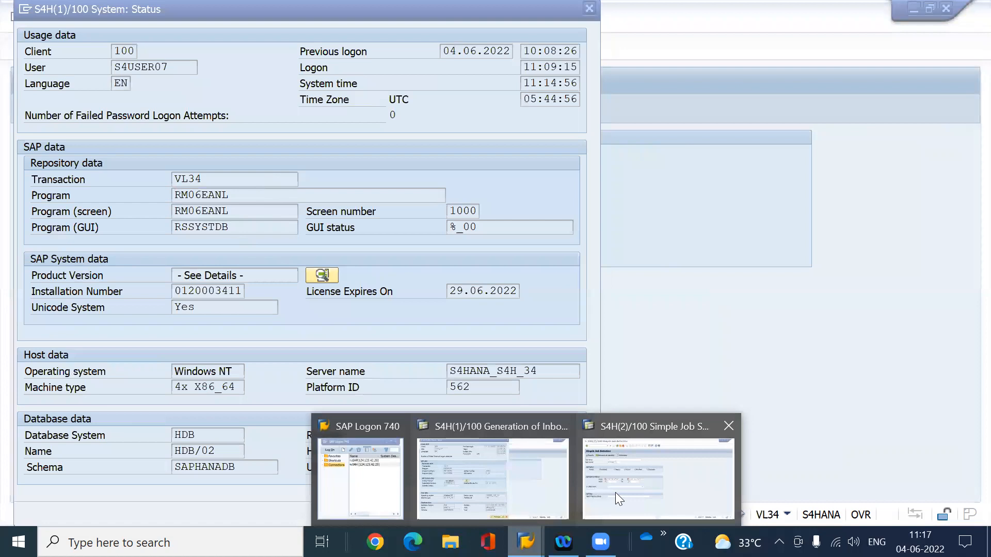
pyautogui.click(657, 477)
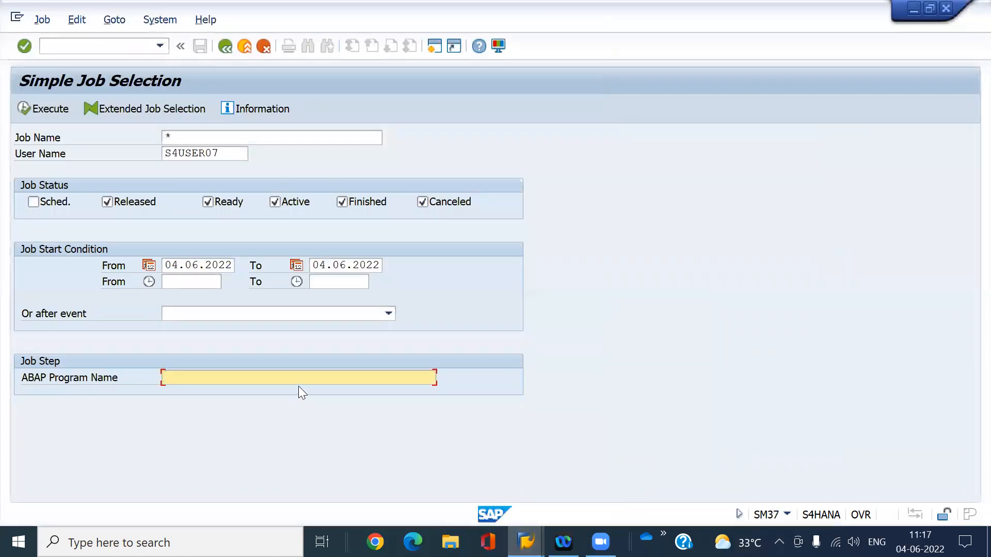
pyautogui.write('RM06EANL')
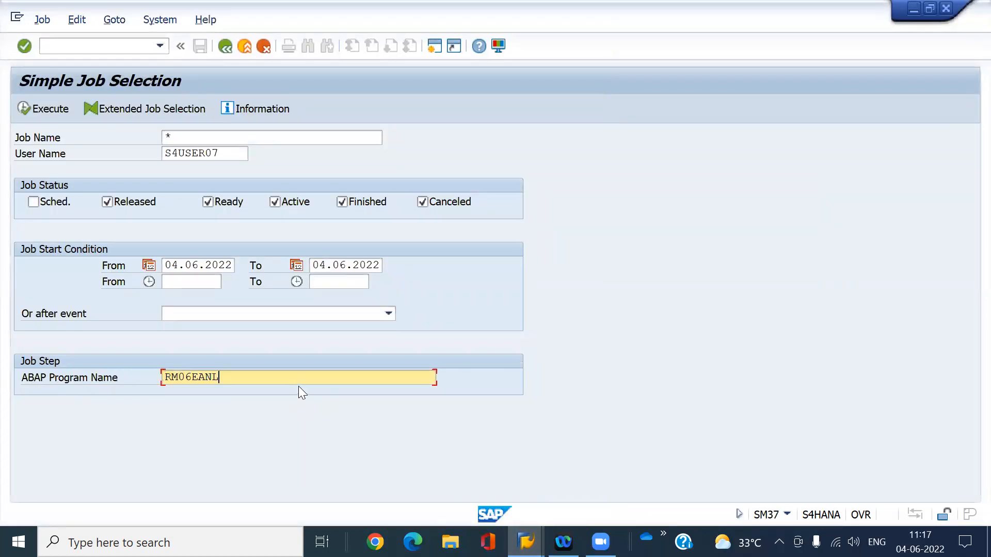
pyautogui.moveTo(241, 344)
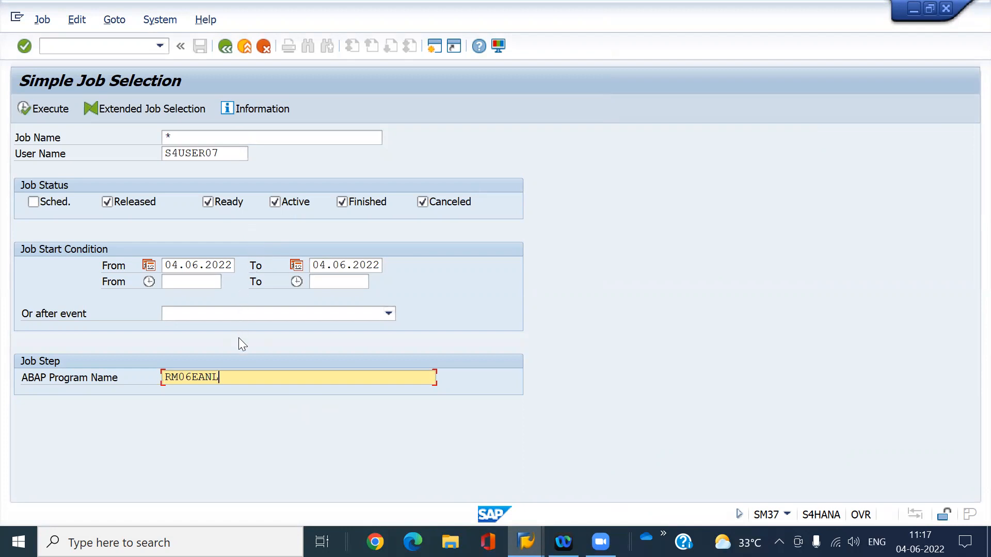
# Execute the job search to list today's RM06EANL jobs including the AUTO-IBD runs.
pyautogui.click(42, 108)
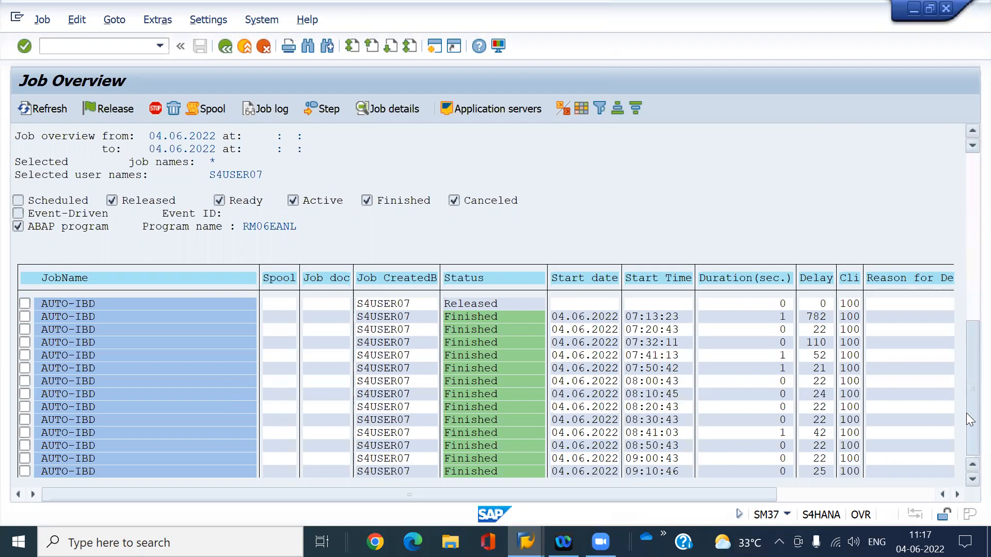
# Display the latest IBD_AUTO_7010 spool confirming inbound delivery 180000034, then enter /o for a new session.
pyautogui.scroll(-3)
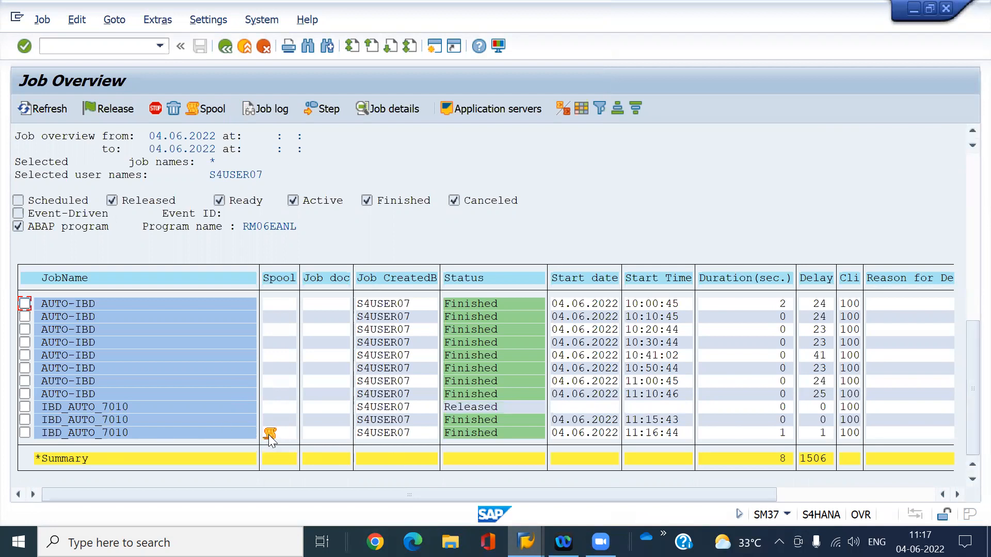
pyautogui.click(270, 435)
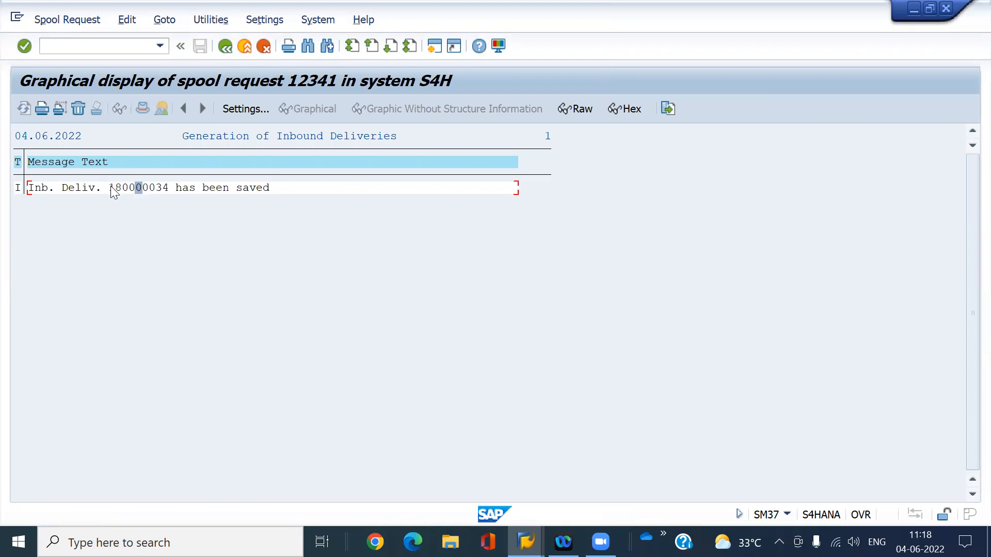
pyautogui.doubleClick(135, 187)
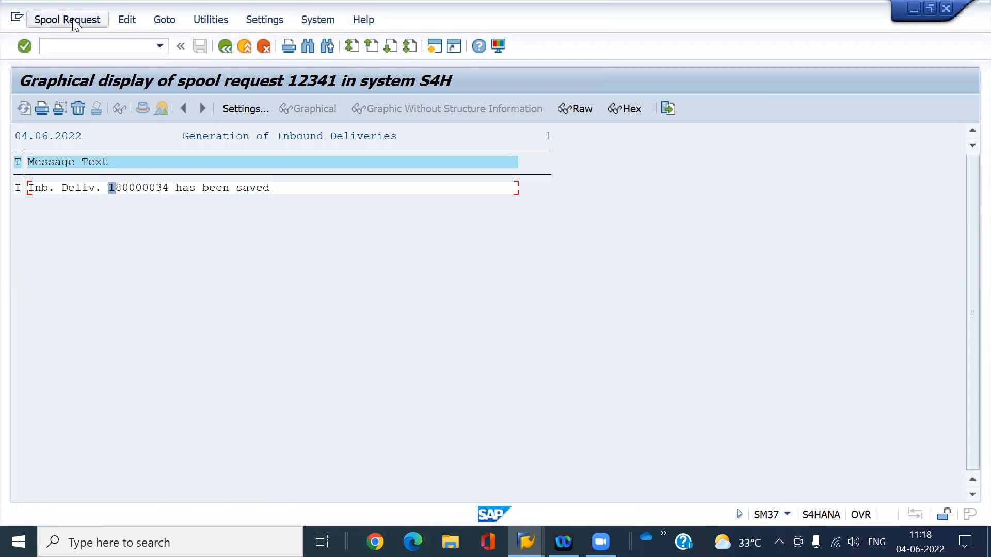
pyautogui.write('/o')
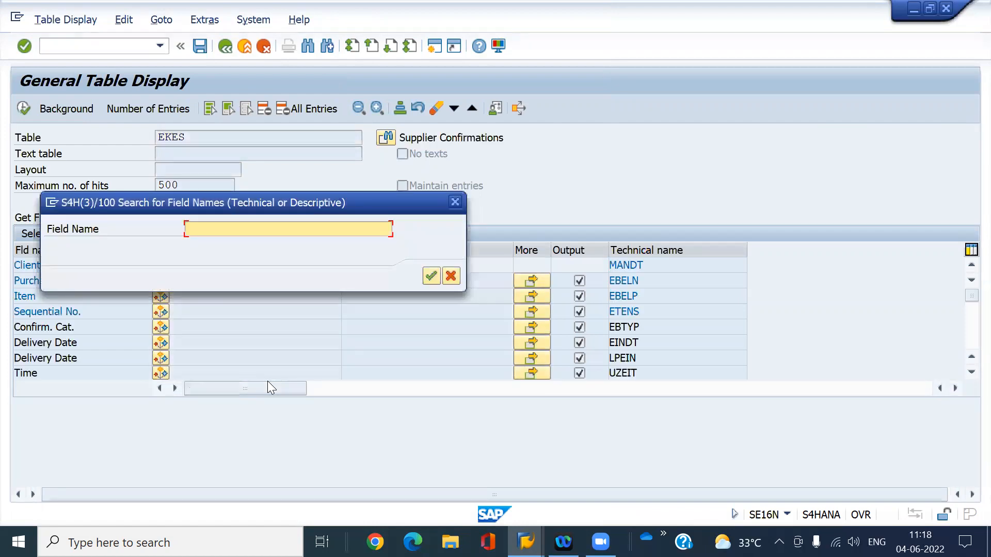
pyautogui.write('VBEL')
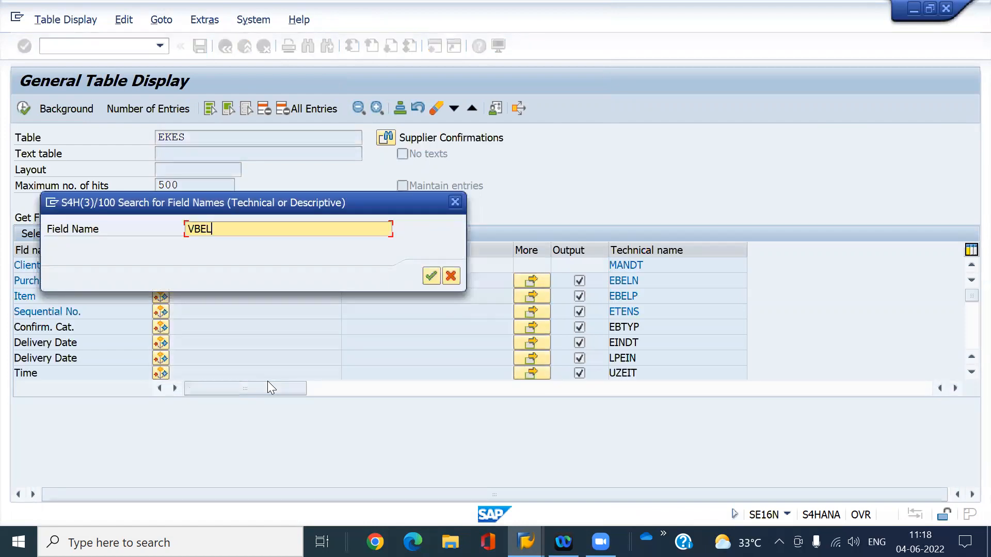
pyautogui.click(431, 277)
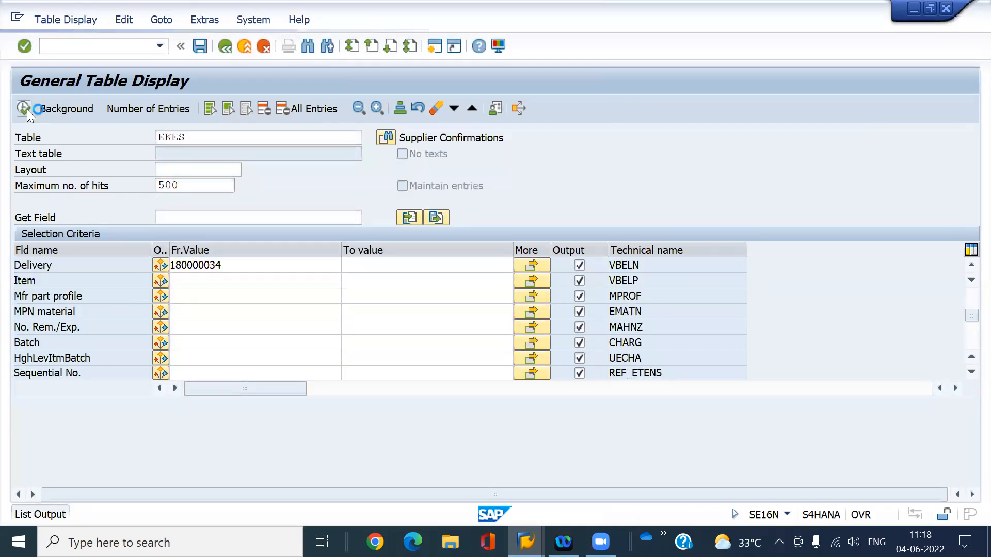
pyautogui.click(24, 108)
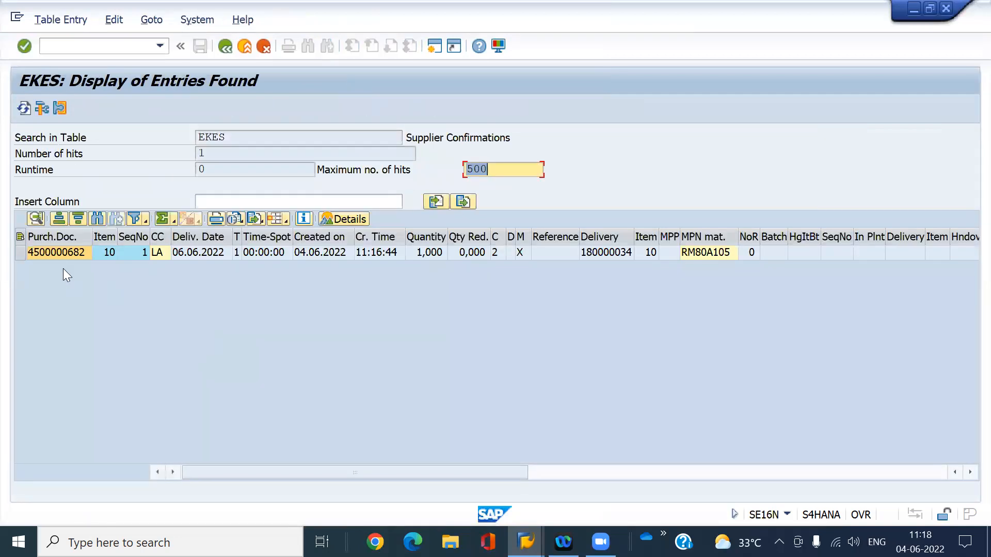
pyautogui.click(56, 252)
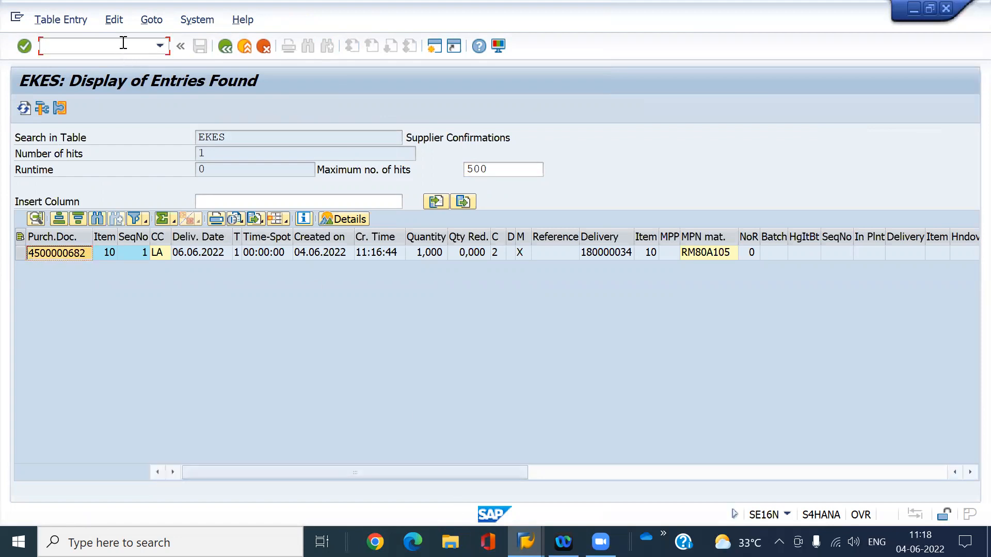
pyautogui.write('/o')
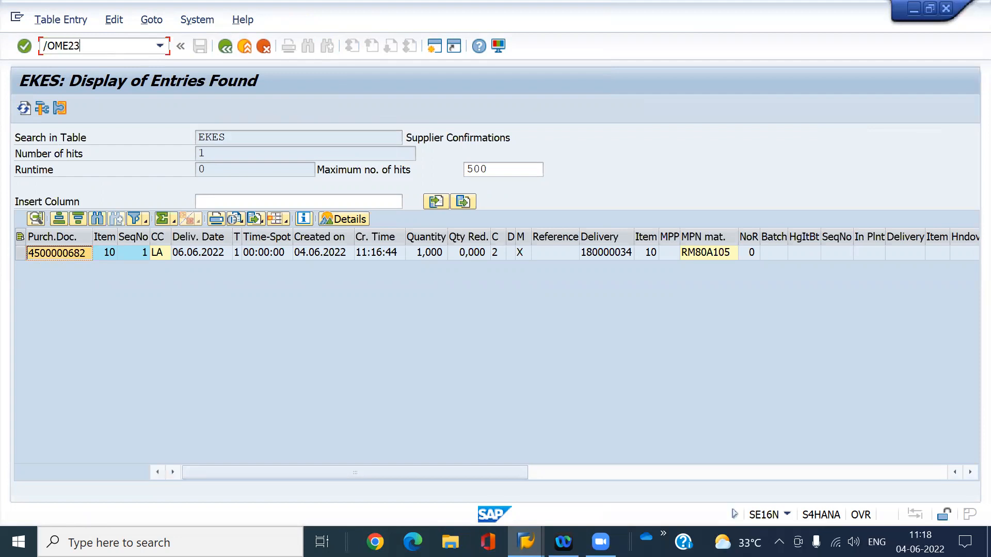
pyautogui.moveTo(224, 219)
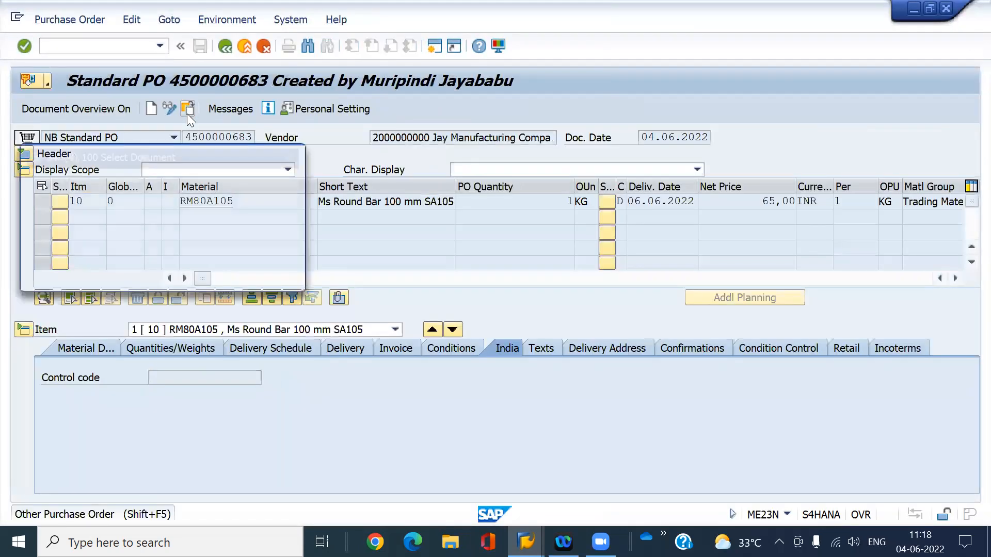
pyautogui.click(187, 109)
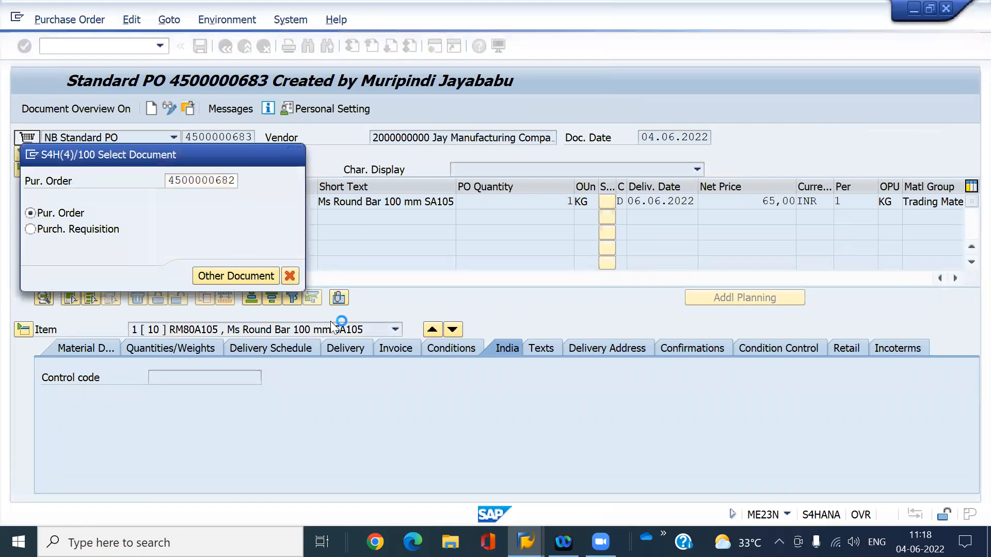
pyautogui.click(235, 276)
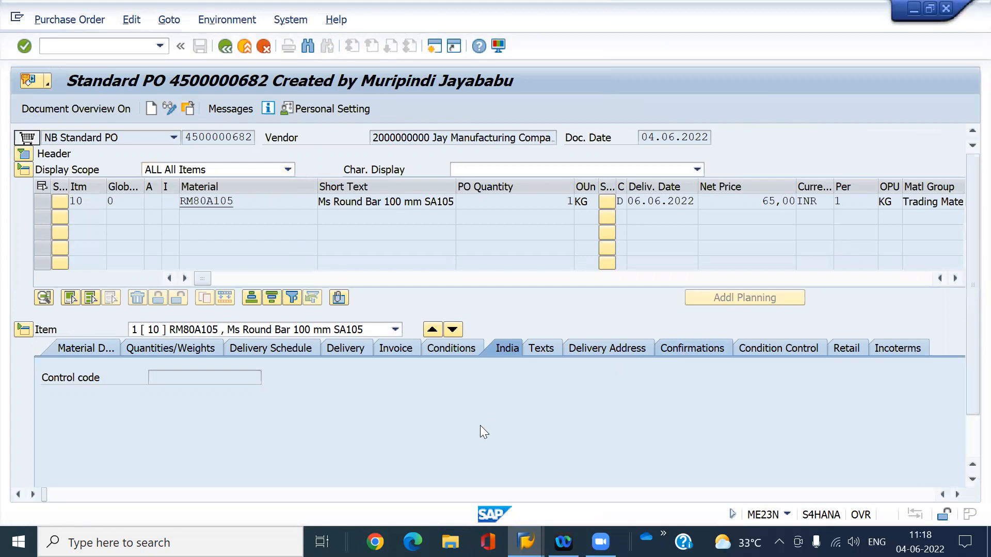
pyautogui.click(697, 347)
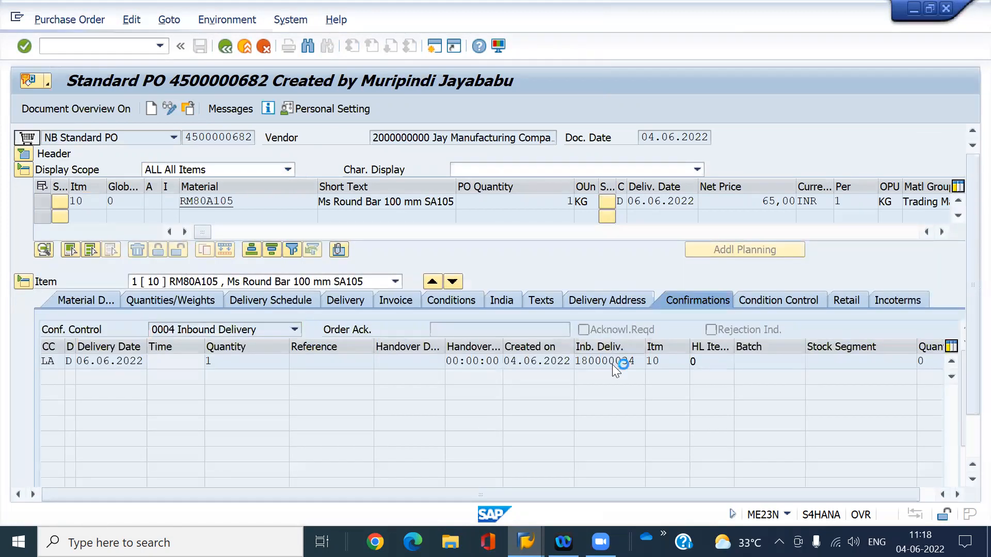
pyautogui.doubleClick(610, 362)
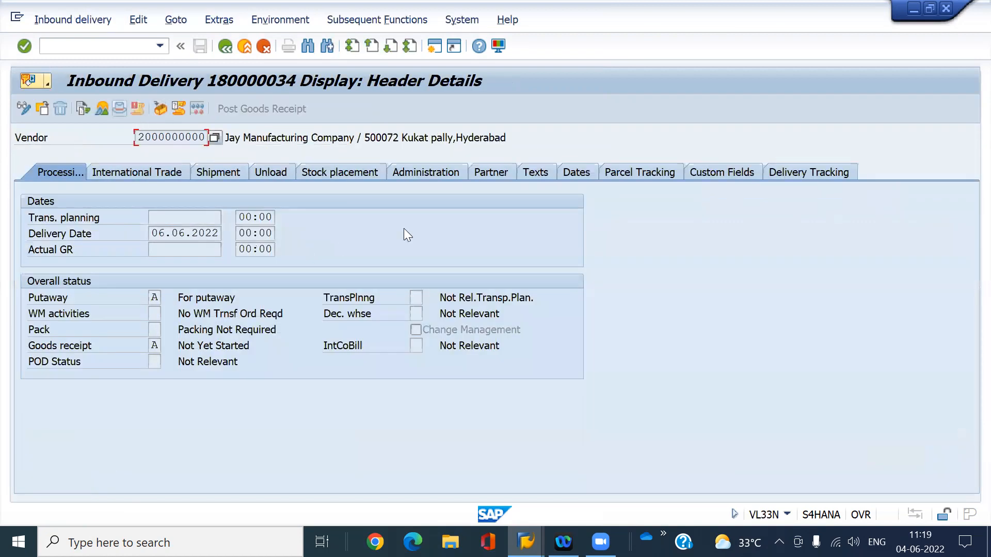
# View delivery 180000034's Administration data created by S4USER07, then start SM37 via /NSM3.
pyautogui.click(430, 173)
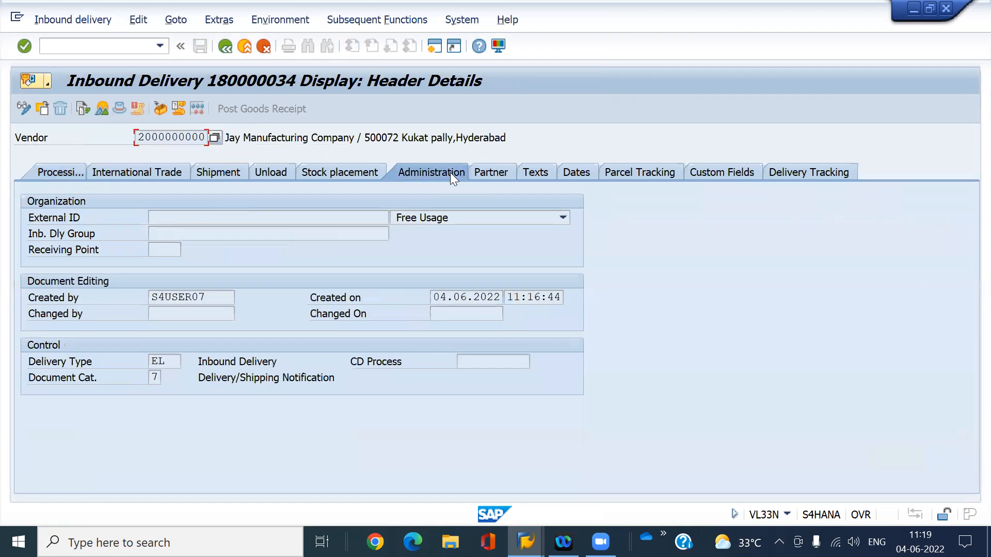
pyautogui.click(191, 297)
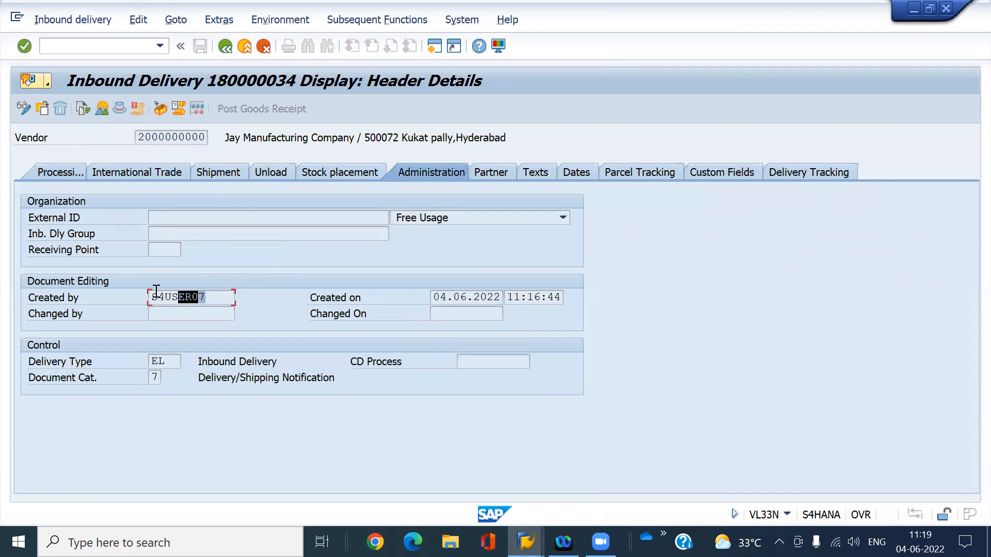
pyautogui.click(467, 297)
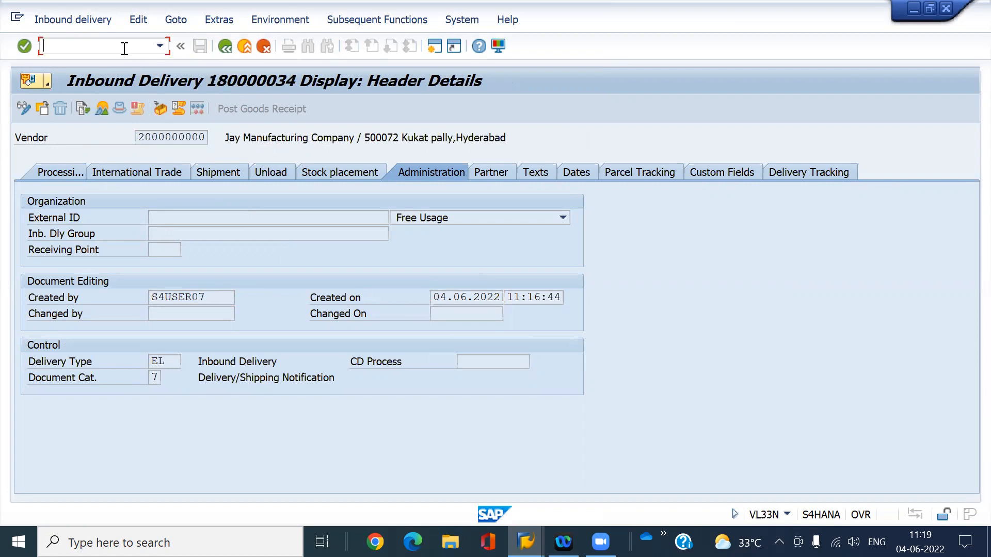
pyautogui.write('/NSM3')
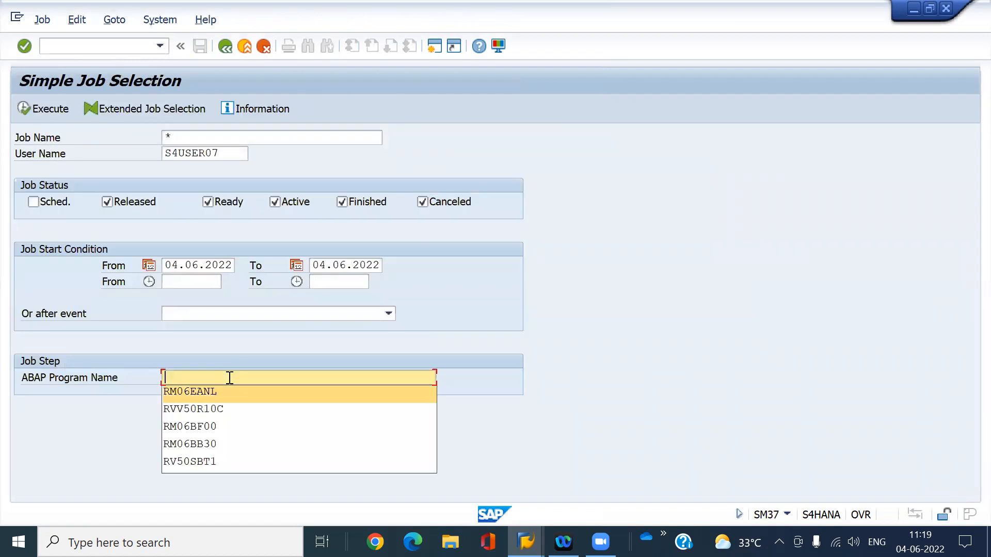
# List RM06EANL jobs and display spool 12341 of the 11:16:44 IBD_AUTO_7010 run saving delivery 180000034.
pyautogui.click(189, 392)
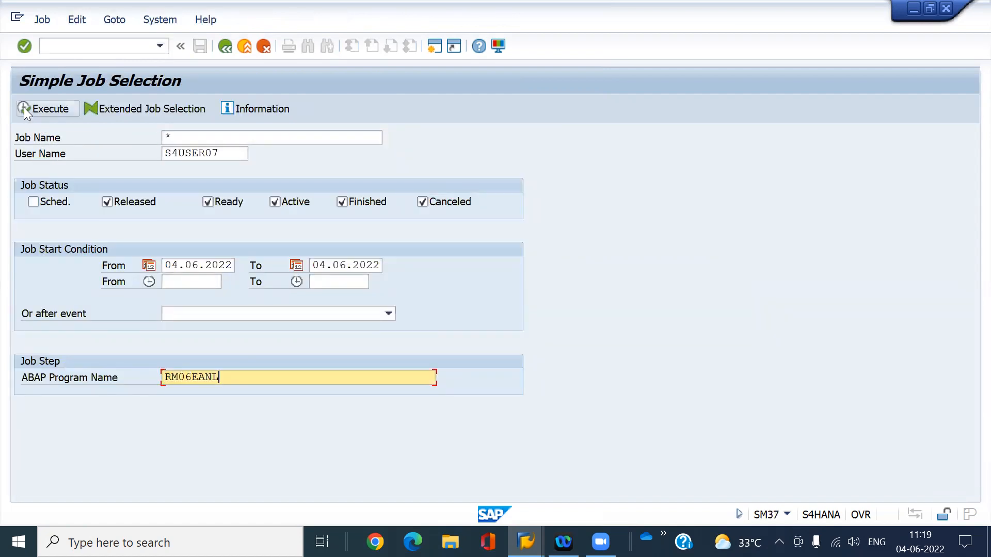
pyautogui.click(45, 109)
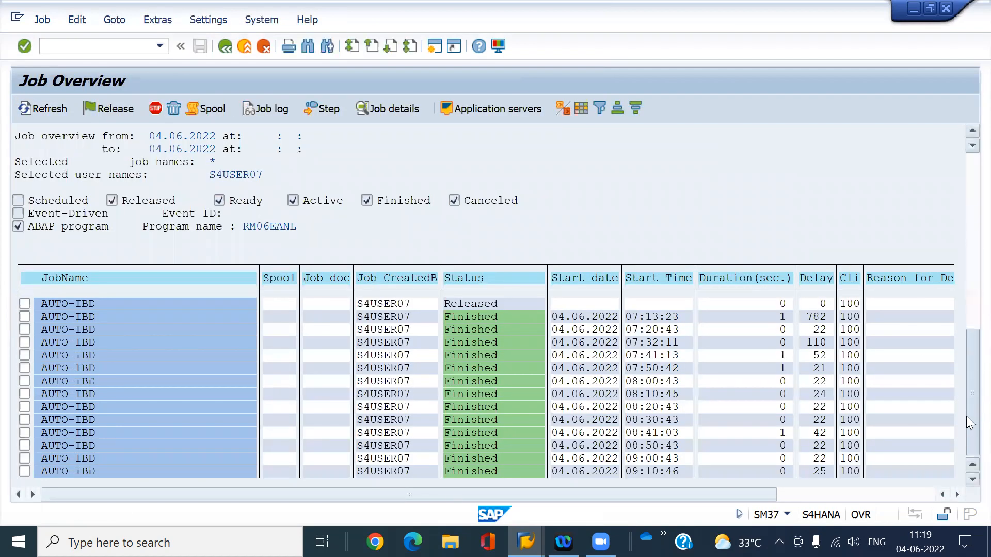
pyautogui.scroll(-3)
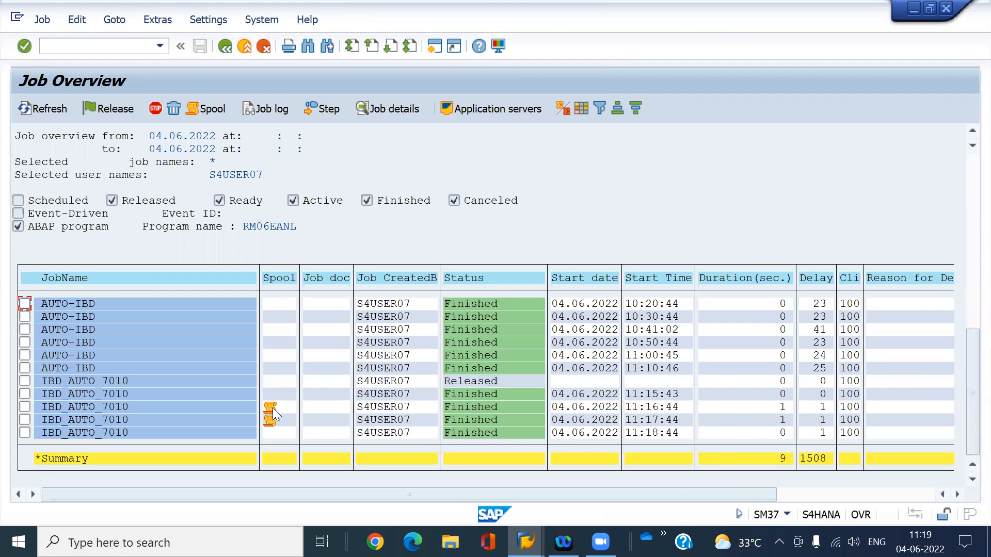
pyautogui.moveTo(272, 414)
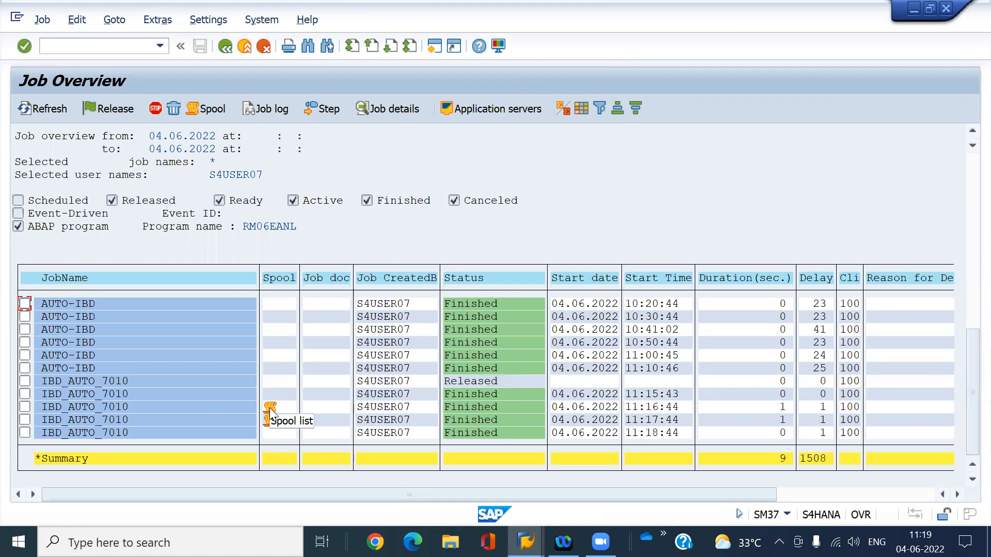
pyautogui.click(270, 406)
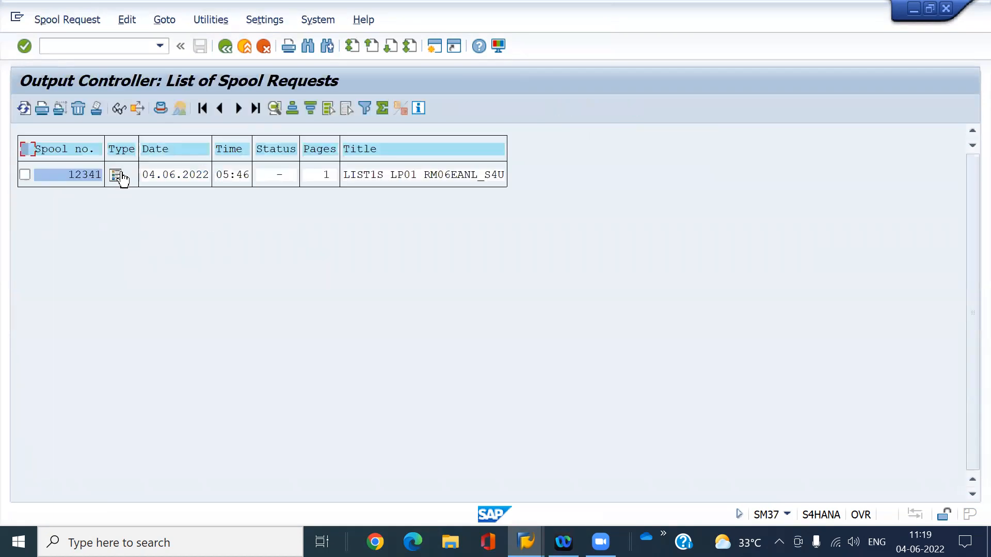
pyautogui.click(119, 174)
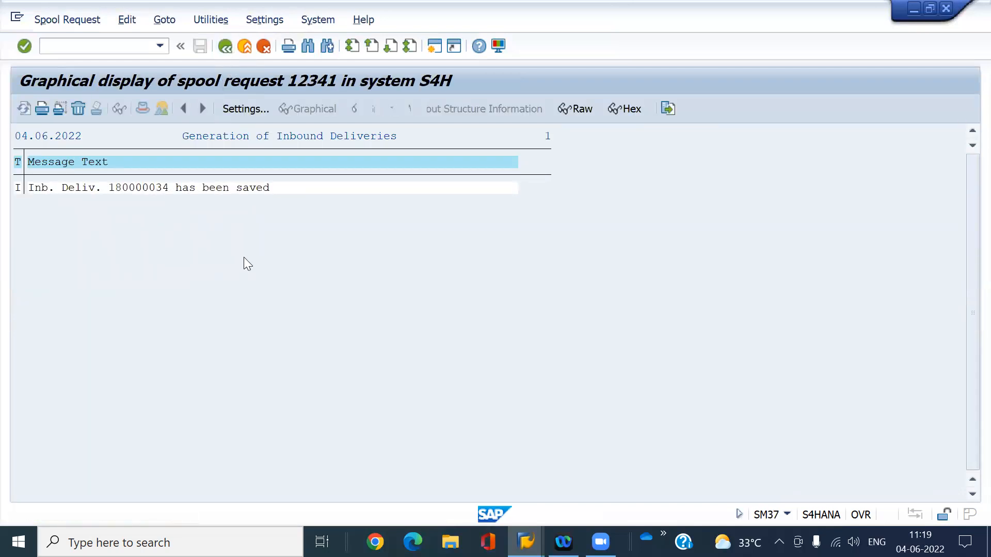
# Return to the job overview and display the 11:17:44 run's spool reporting delivery 180000035 saved.
pyautogui.click(225, 45)
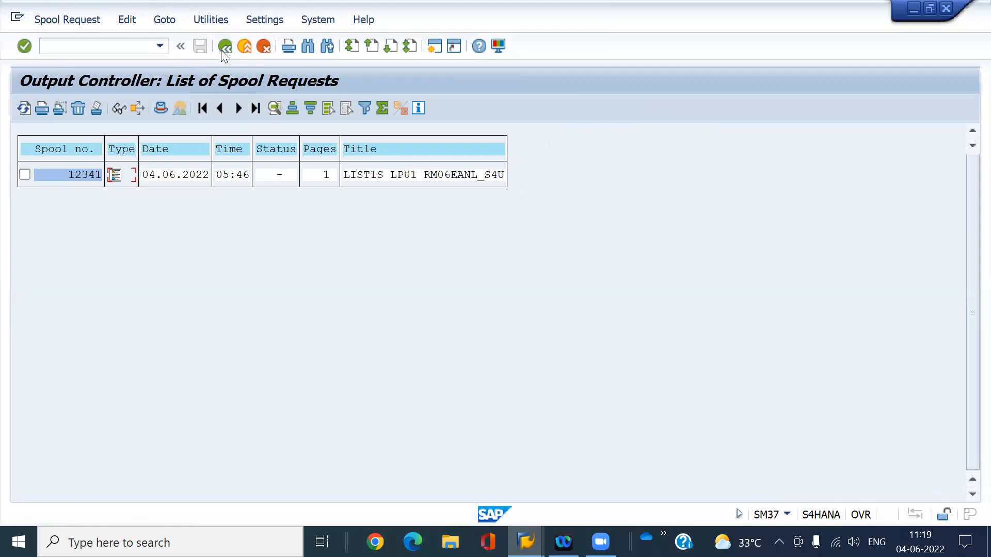
pyautogui.click(225, 46)
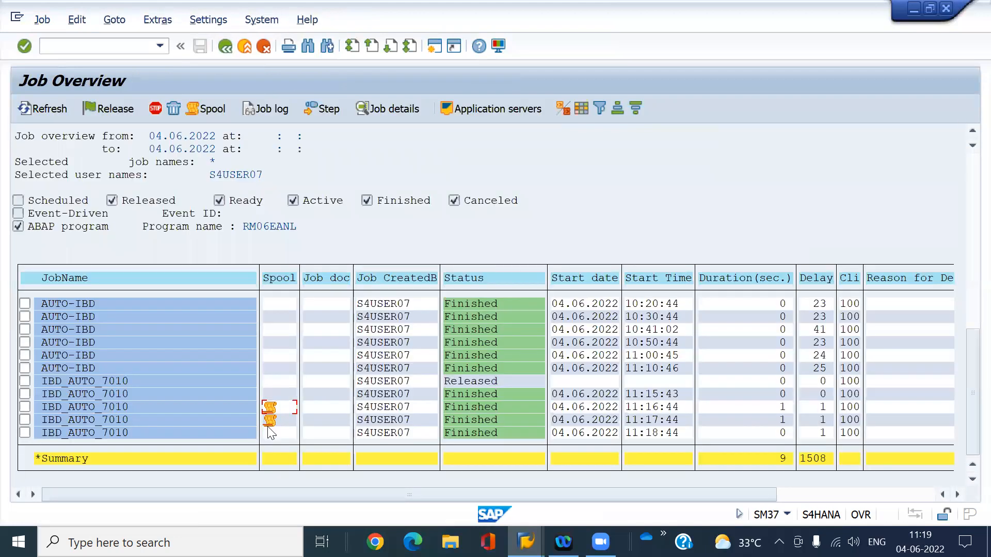
pyautogui.click(280, 407)
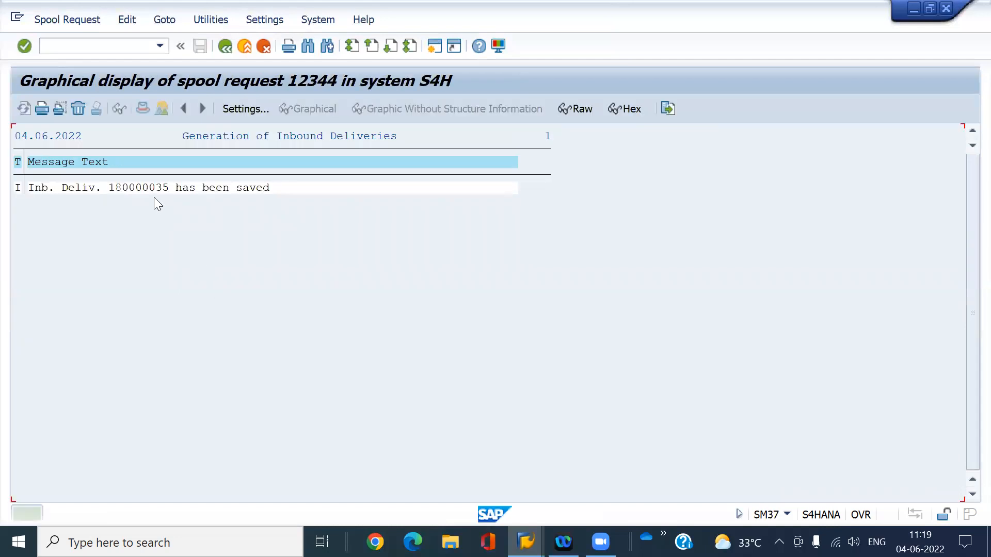
pyautogui.click(117, 187)
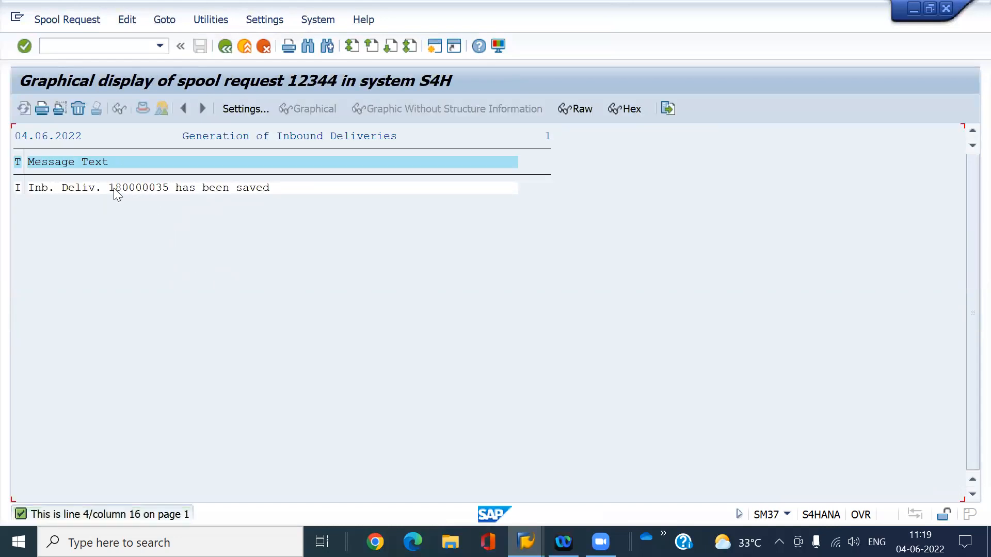